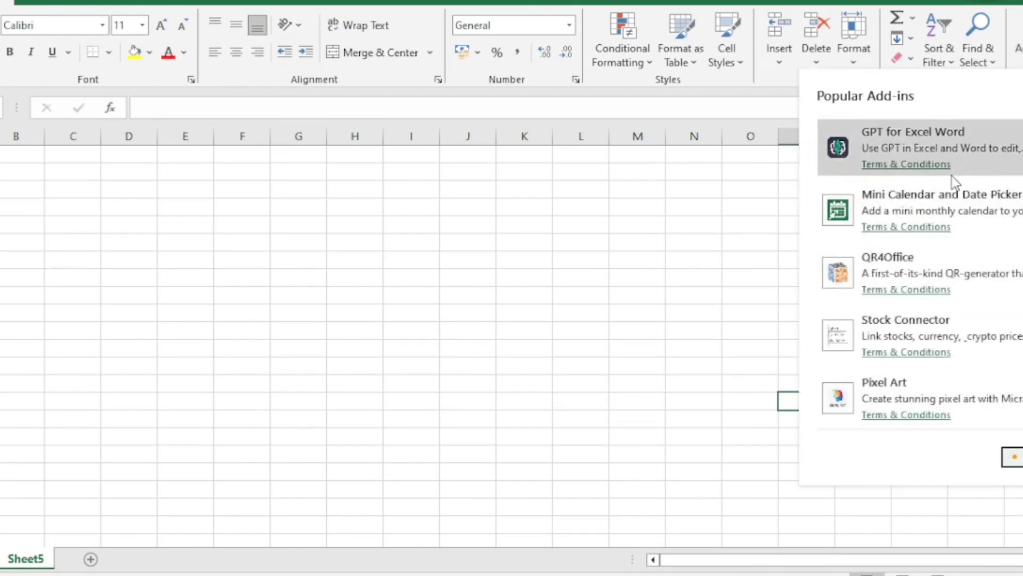
{"action": "mouse_move", "coordinate": [899, 116]}
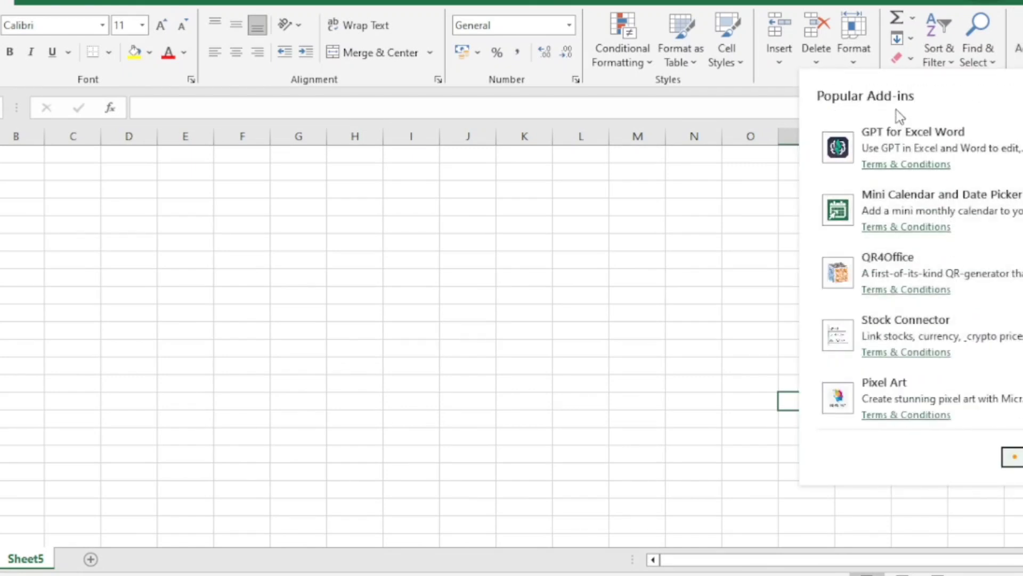
{"action": "mouse_move", "coordinate": [956, 210]}
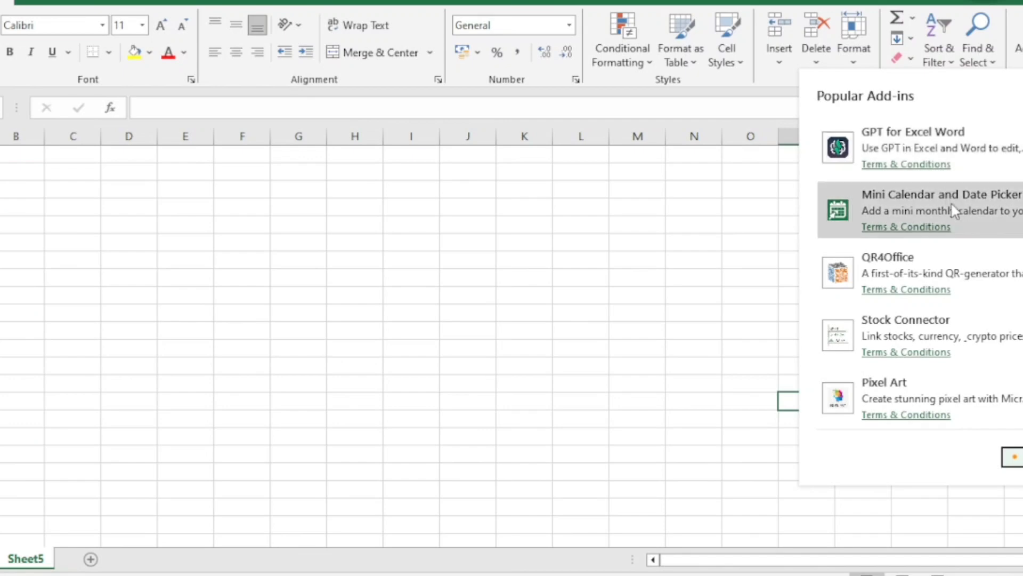
{"action": "mouse_move", "coordinate": [952, 212]}
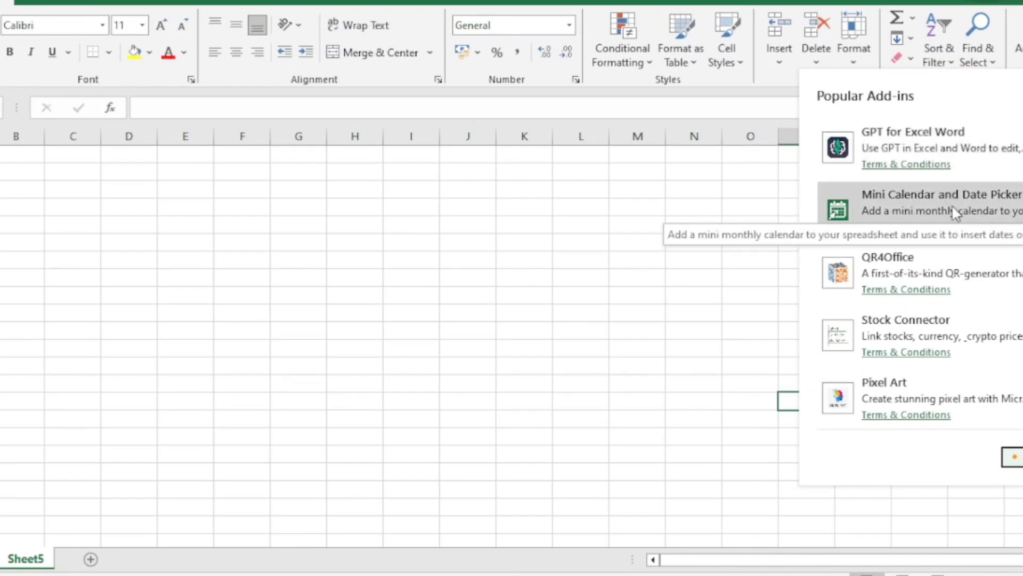
{"action": "mouse_move", "coordinate": [955, 383]}
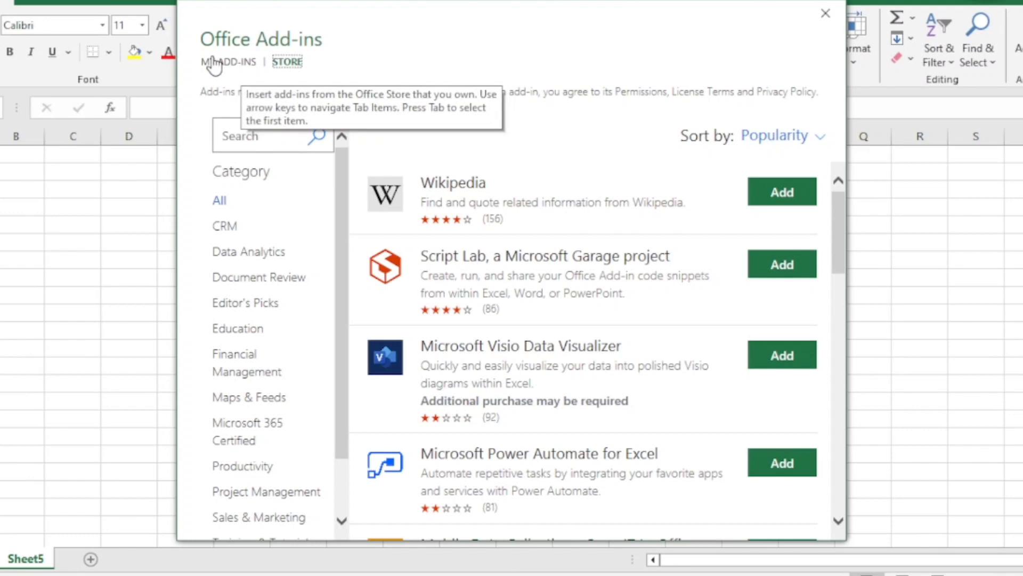
{"action": "mouse_move", "coordinate": [287, 62]}
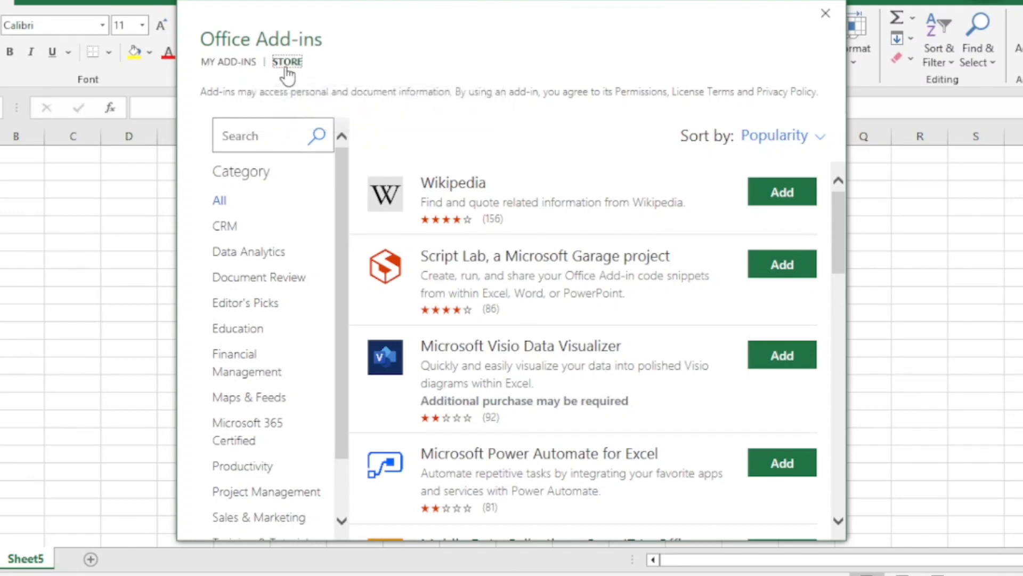
{"action": "left_click", "coordinate": [228, 62]}
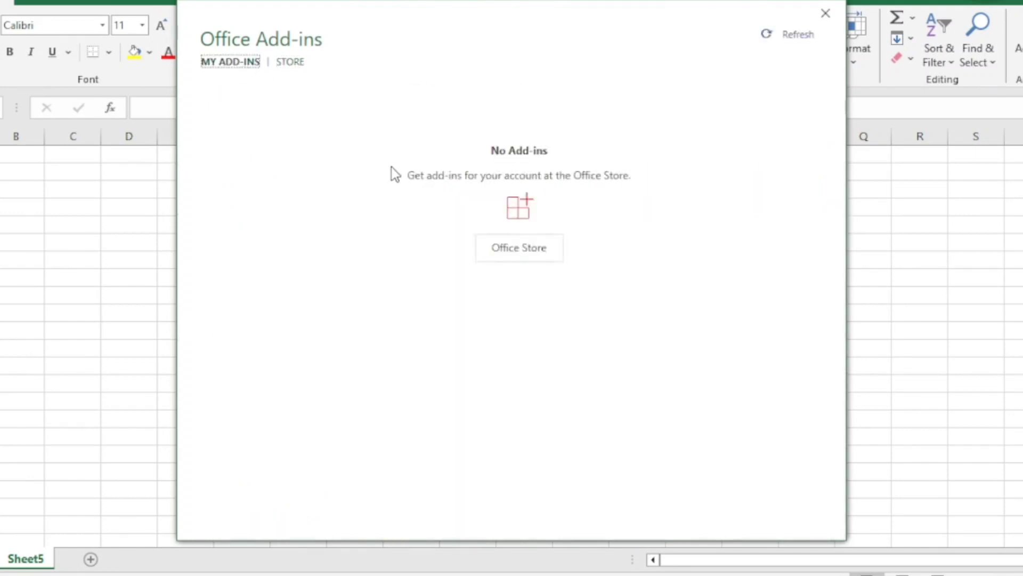
{"action": "mouse_move", "coordinate": [676, 216]}
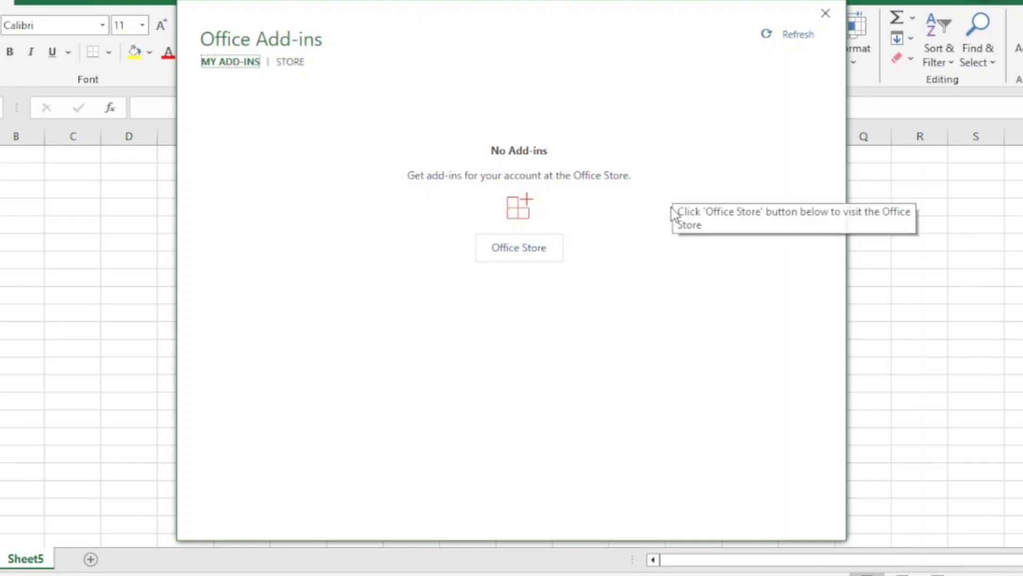
{"action": "mouse_move", "coordinate": [635, 293]}
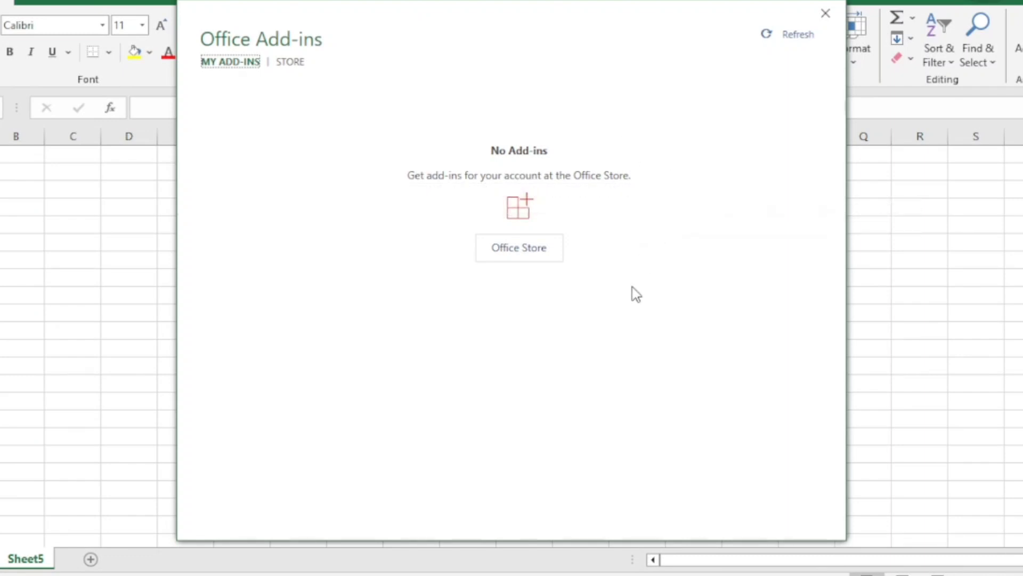
{"action": "mouse_move", "coordinate": [304, 69]}
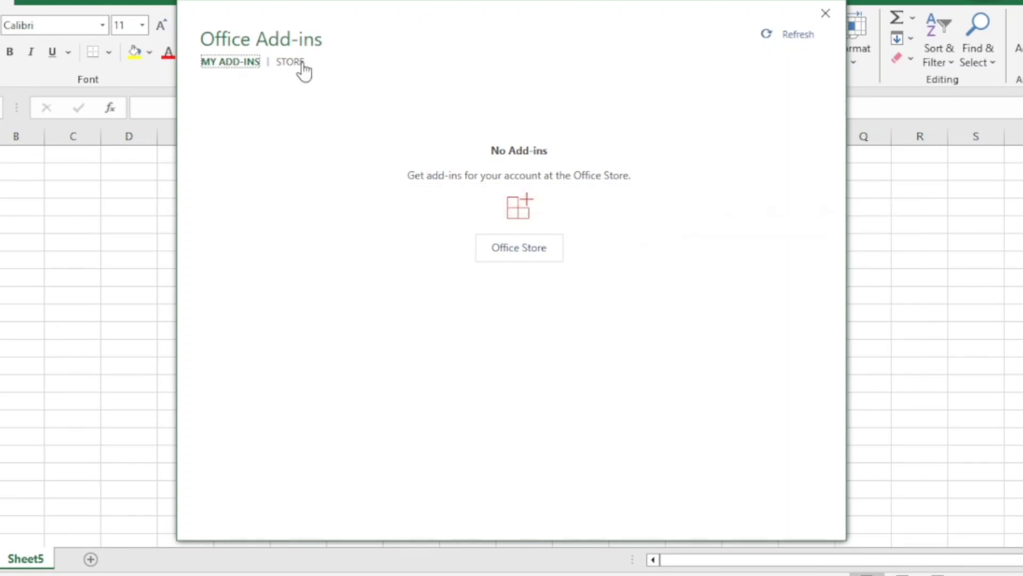
{"action": "mouse_move", "coordinate": [289, 62]}
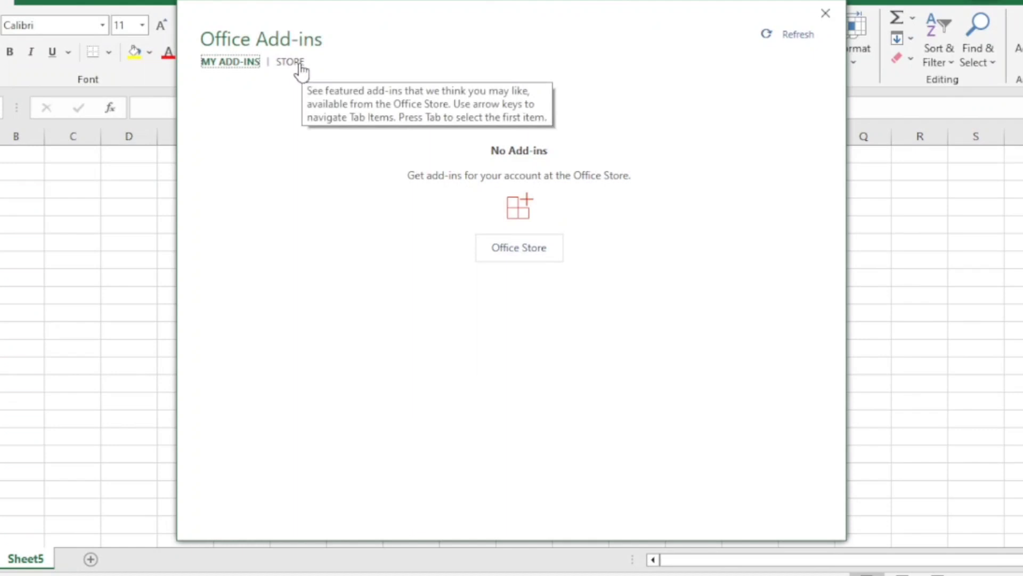
{"action": "left_click", "coordinate": [289, 62]}
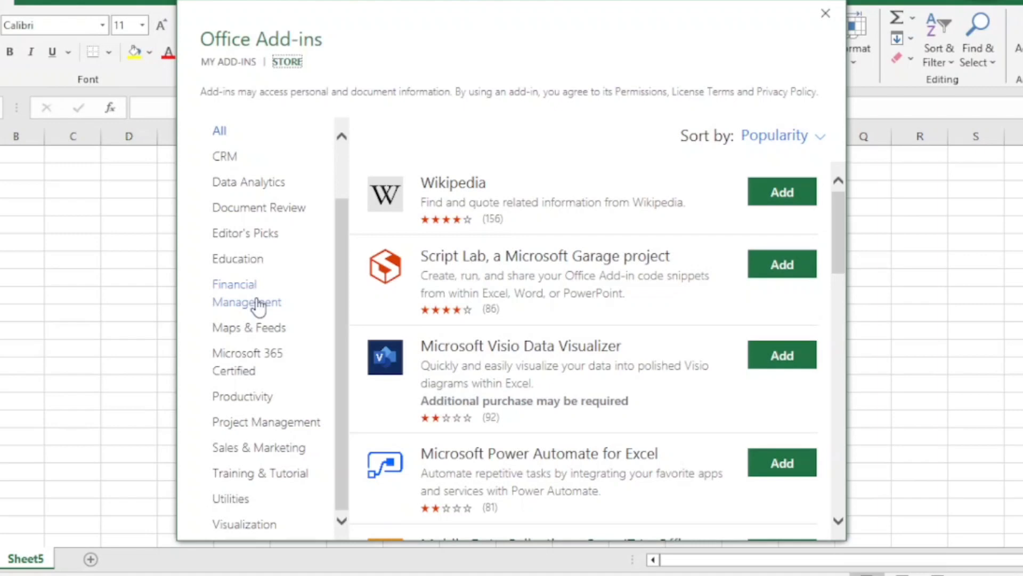
{"action": "scroll", "scroll_direction": "up", "scroll_amount": 3}
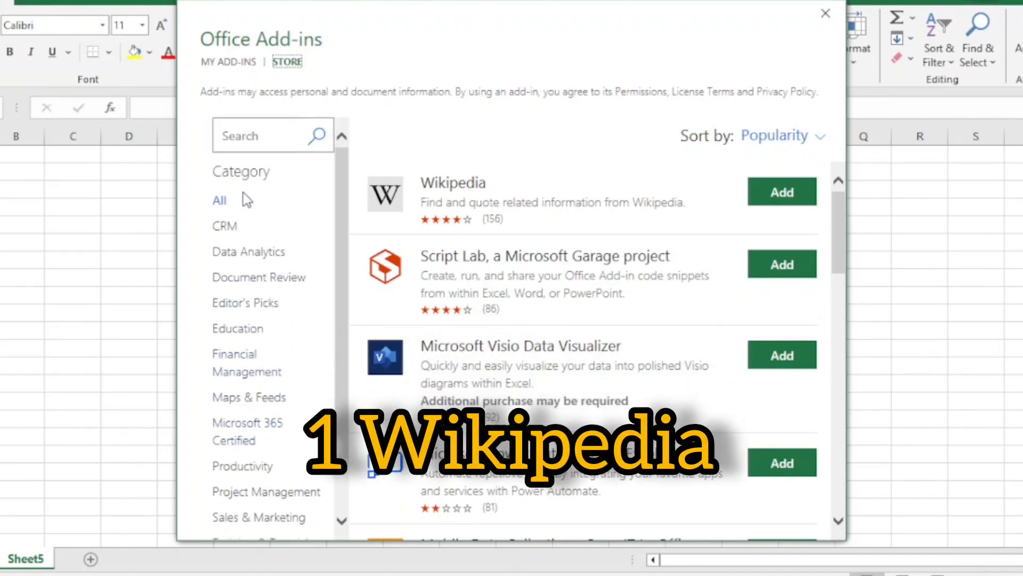
{"action": "mouse_move", "coordinate": [545, 219]}
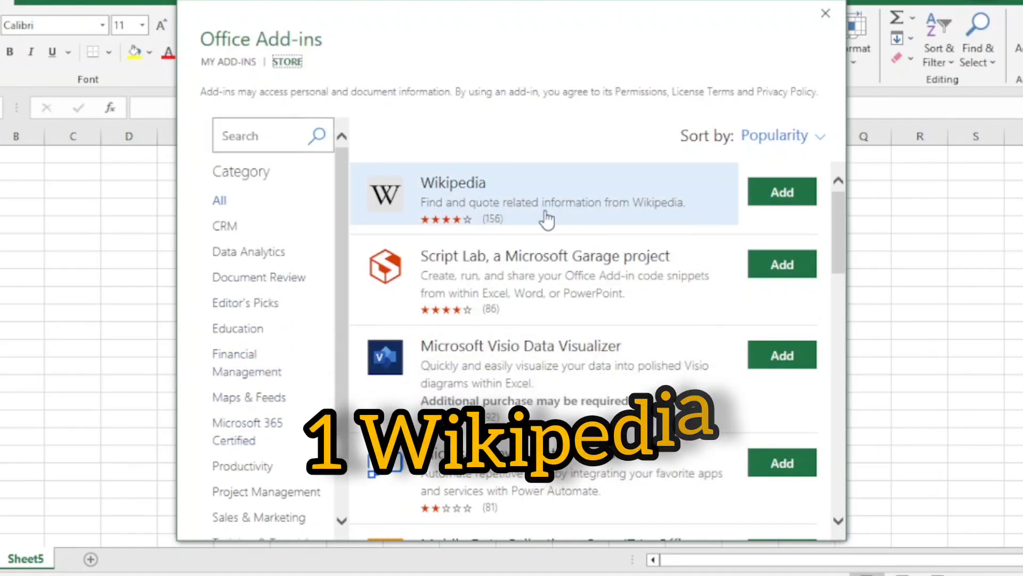
Add the Wikipedia add-in and accept its license terms so the search pane opens
{"action": "left_click", "coordinate": [781, 191]}
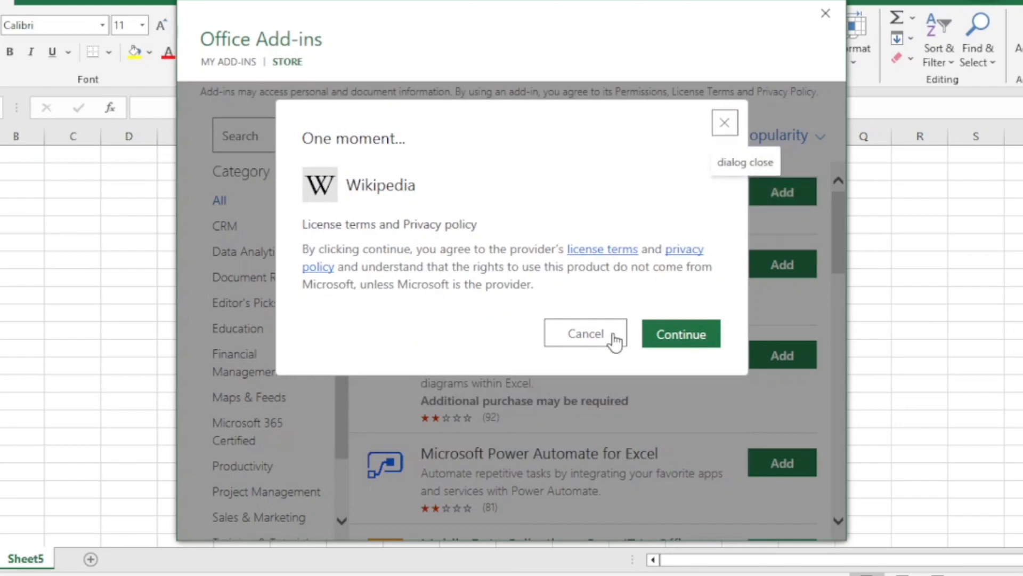
{"action": "left_click", "coordinate": [584, 333]}
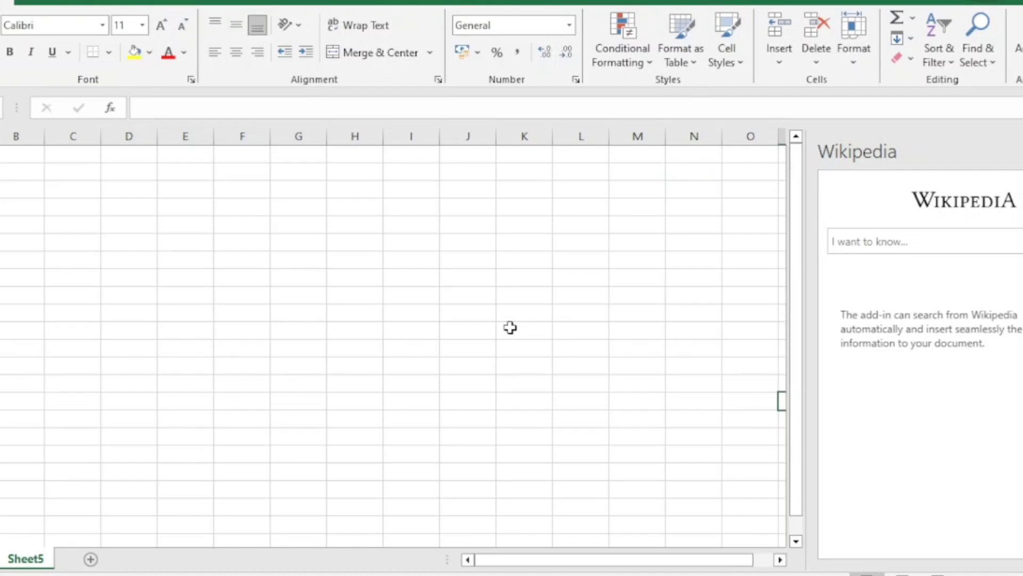
Search the Wikipedia pane for 'microsoft', expand the article's infobox table and show its images
{"action": "left_click", "coordinate": [920, 241]}
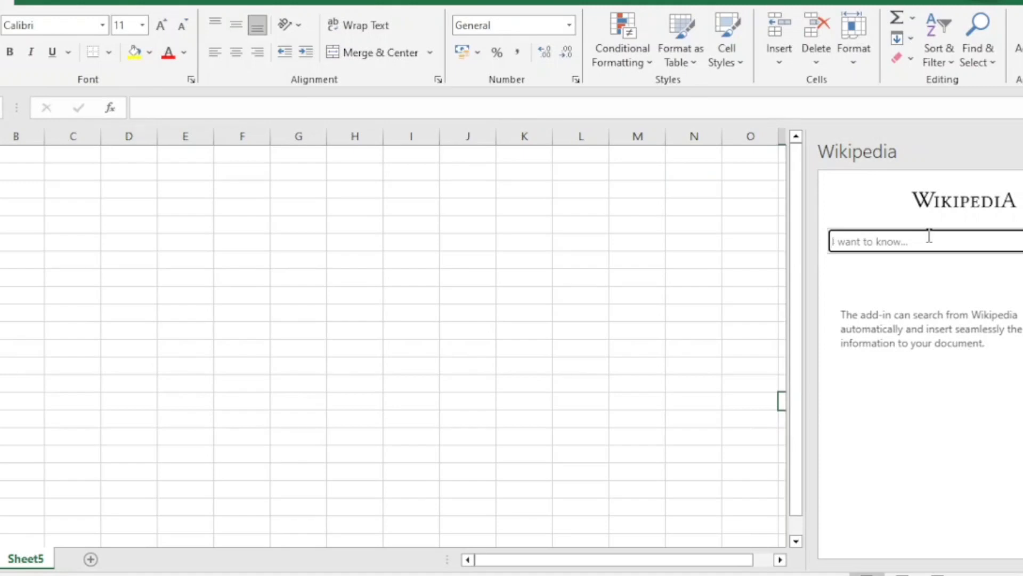
{"action": "type", "text": "microsoft"}
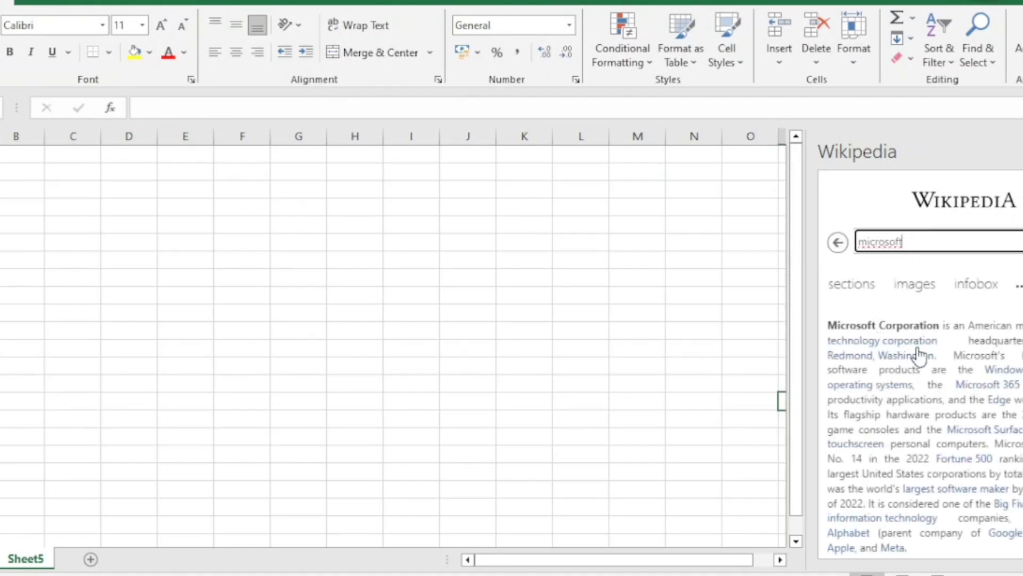
{"action": "scroll", "scroll_direction": "down", "scroll_amount": 3}
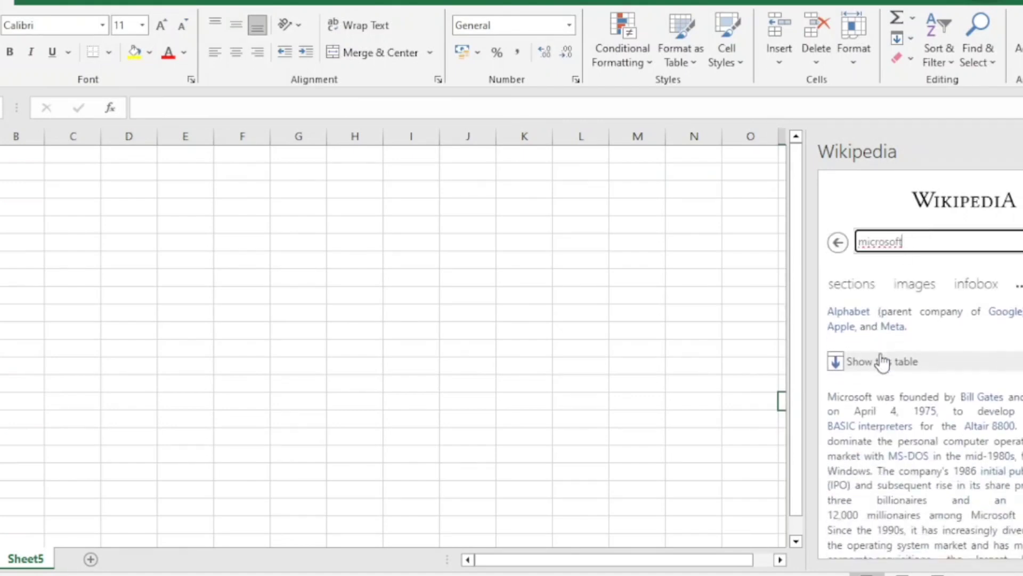
{"action": "left_click", "coordinate": [884, 361]}
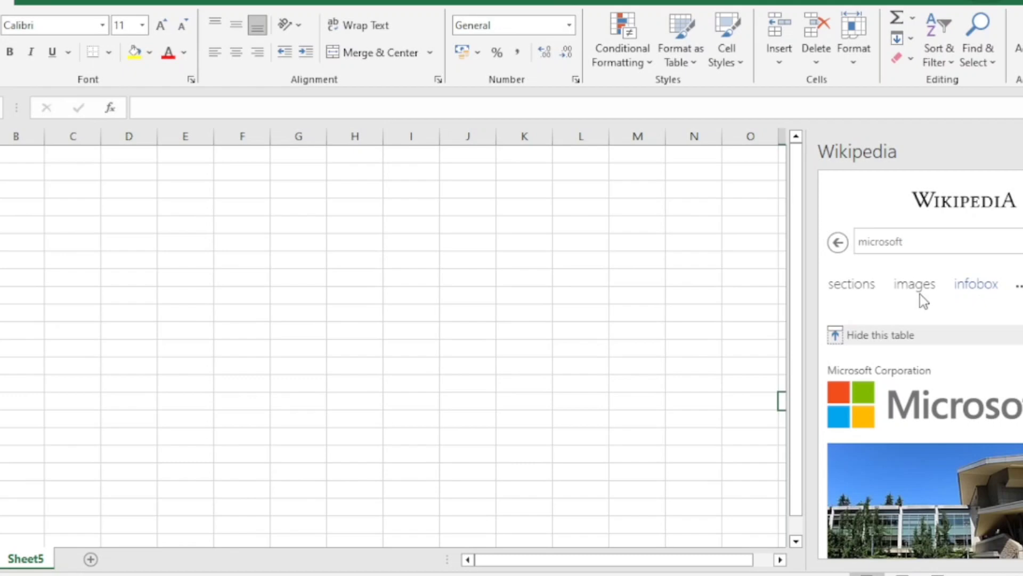
{"action": "mouse_move", "coordinate": [914, 287]}
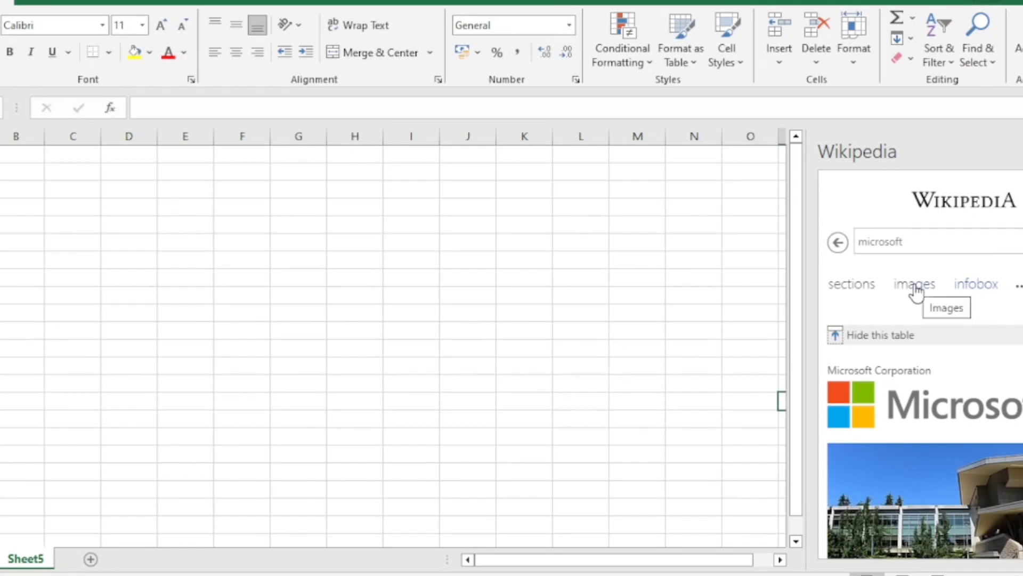
{"action": "left_click", "coordinate": [914, 283]}
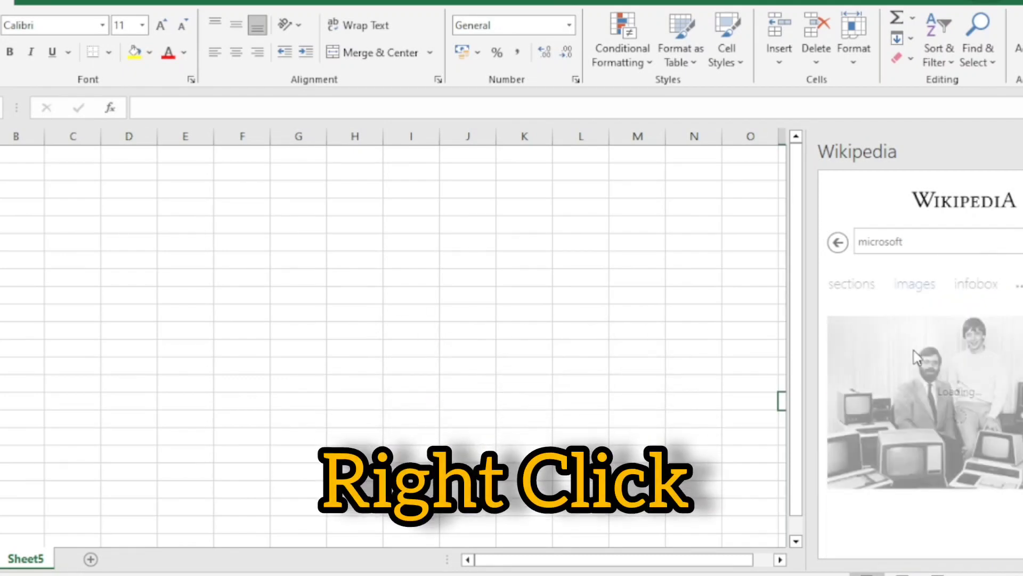
Copy the black-and-white photo of two men into a column F cell, then return the pane to article sections
{"action": "right_click", "coordinate": [913, 360]}
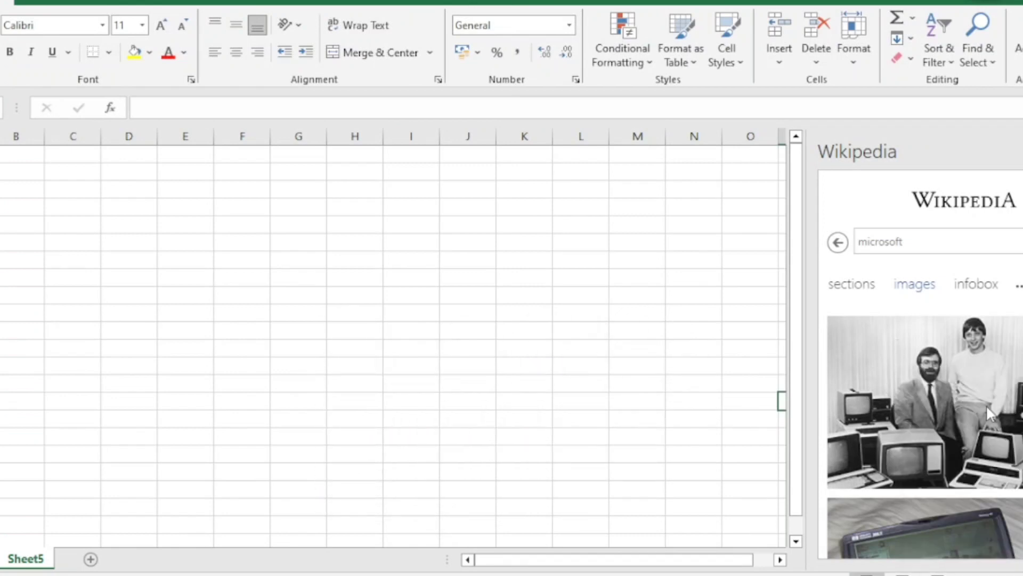
{"action": "right_click", "coordinate": [241, 260]}
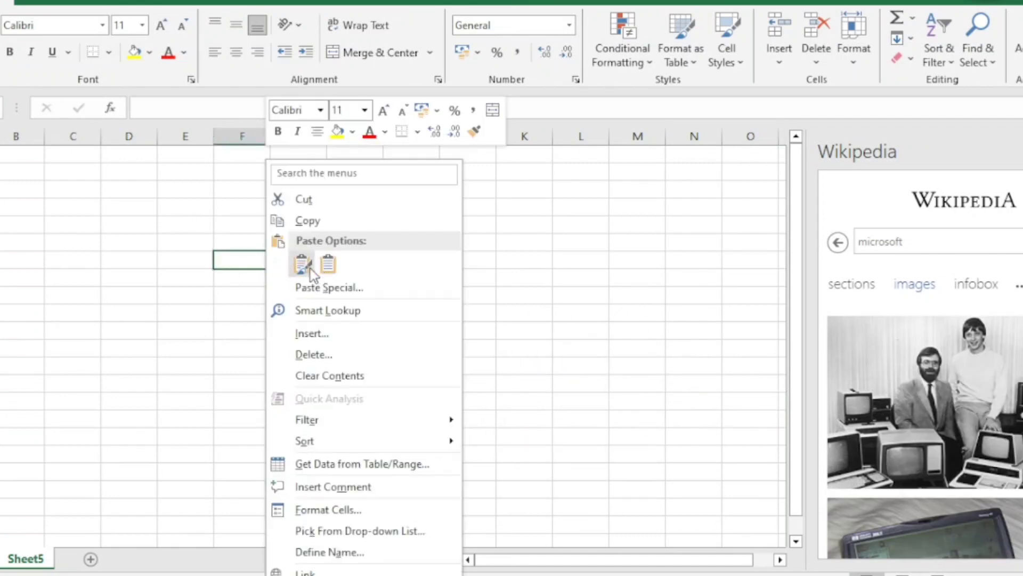
{"action": "left_click", "coordinate": [300, 263]}
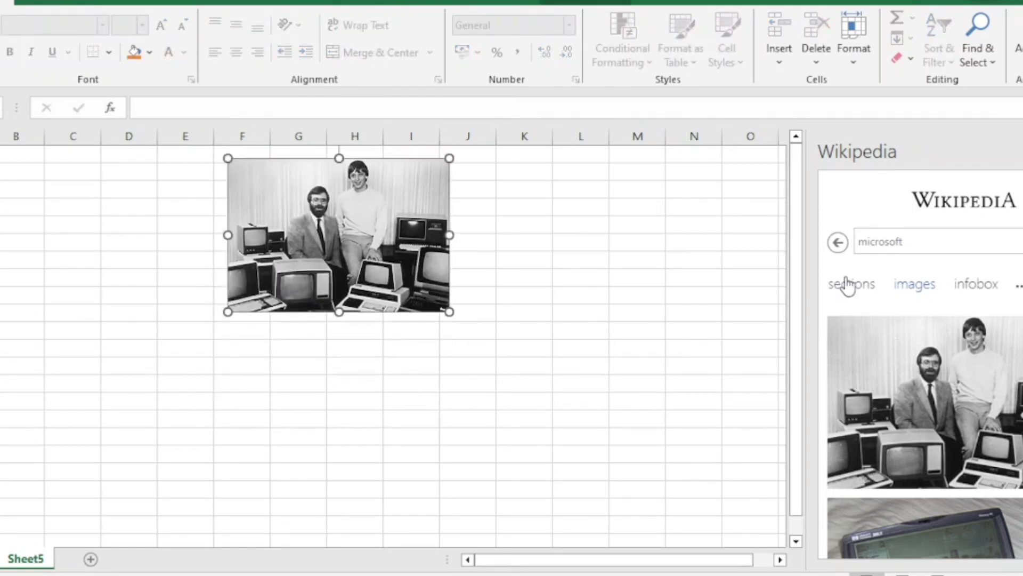
{"action": "left_click", "coordinate": [850, 283]}
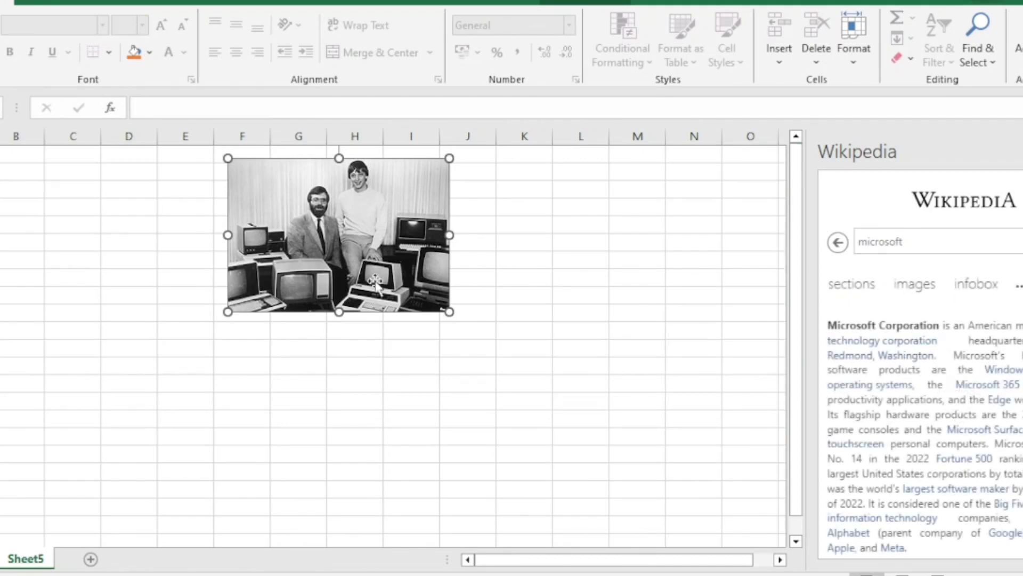
{"action": "mouse_move", "coordinate": [825, 323]}
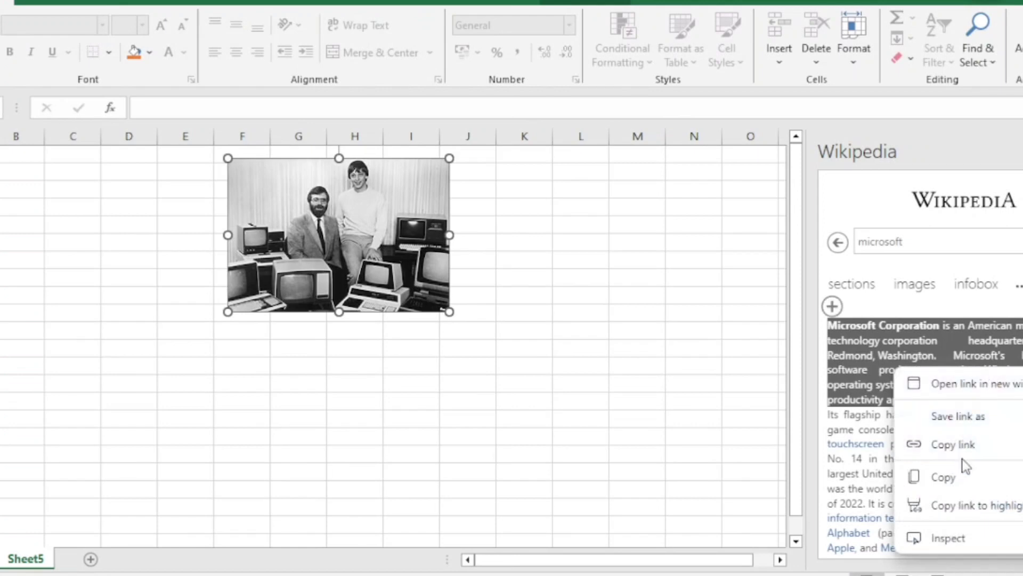
Paste the copied Microsoft Corporation opening paragraph into the cell below the photo
{"action": "left_click", "coordinate": [242, 346]}
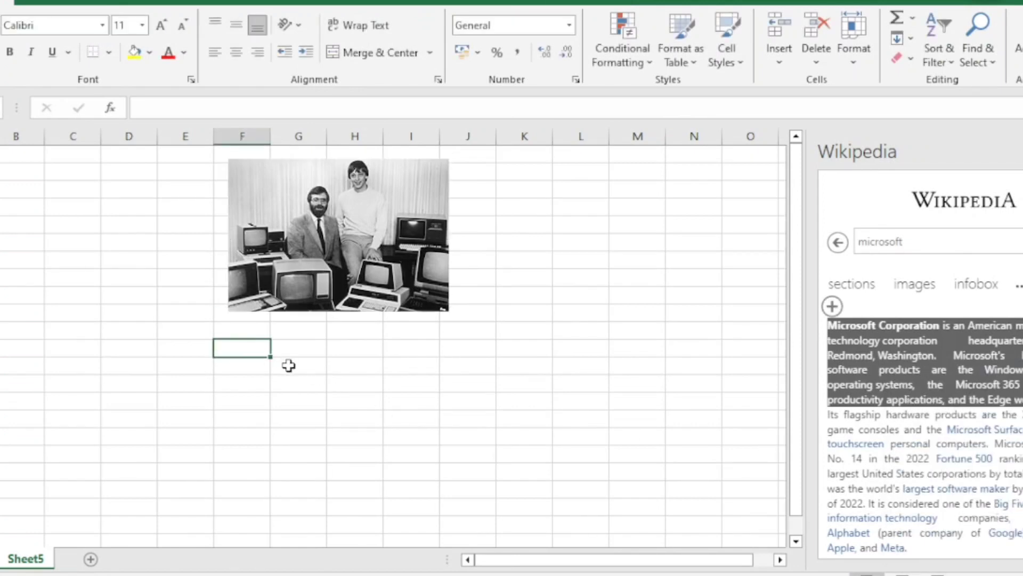
{"action": "key", "text": "ctrl+v"}
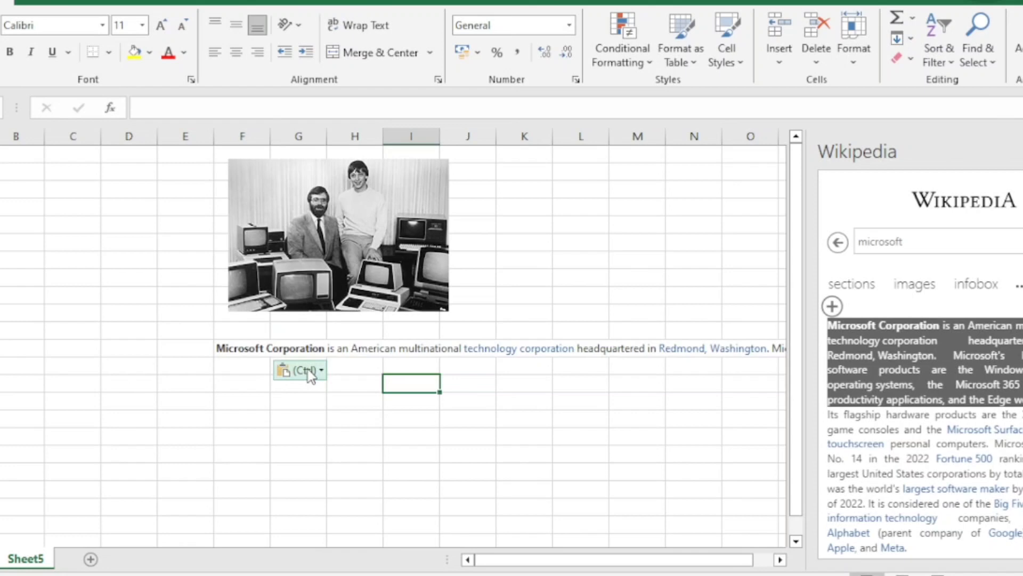
{"action": "mouse_move", "coordinate": [354, 245]}
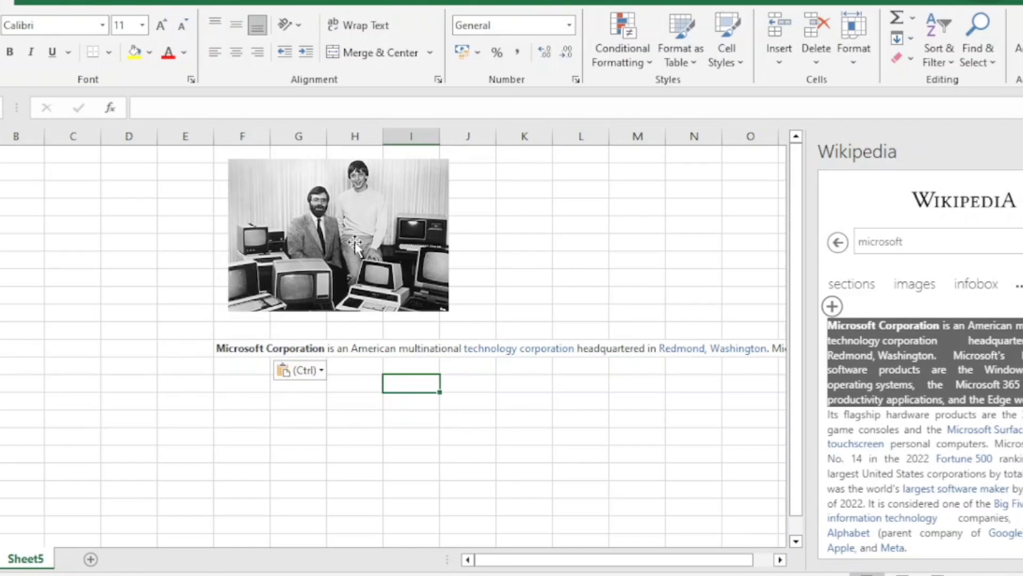
{"action": "left_click", "coordinate": [693, 207]}
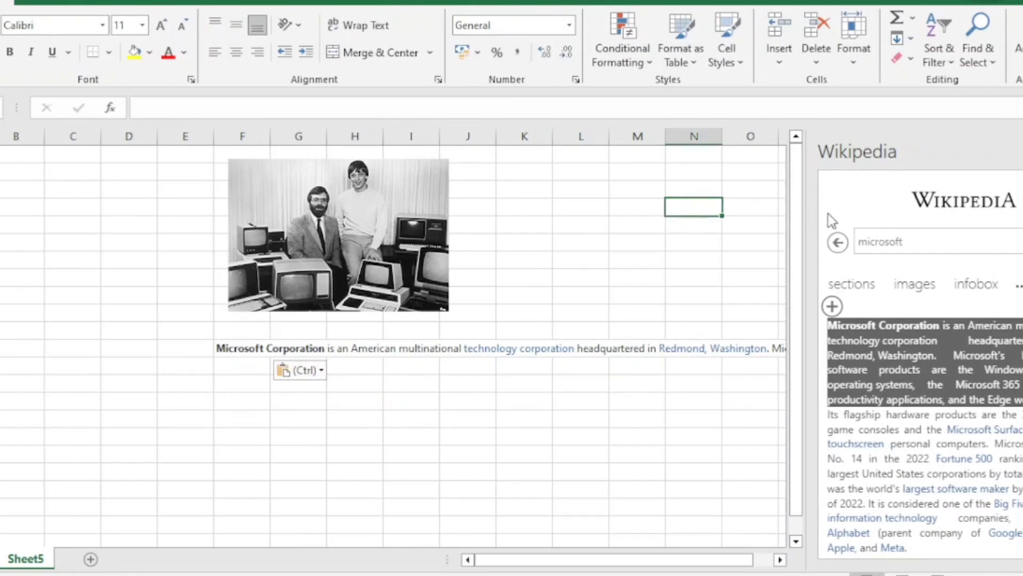
{"action": "mouse_move", "coordinate": [630, 226]}
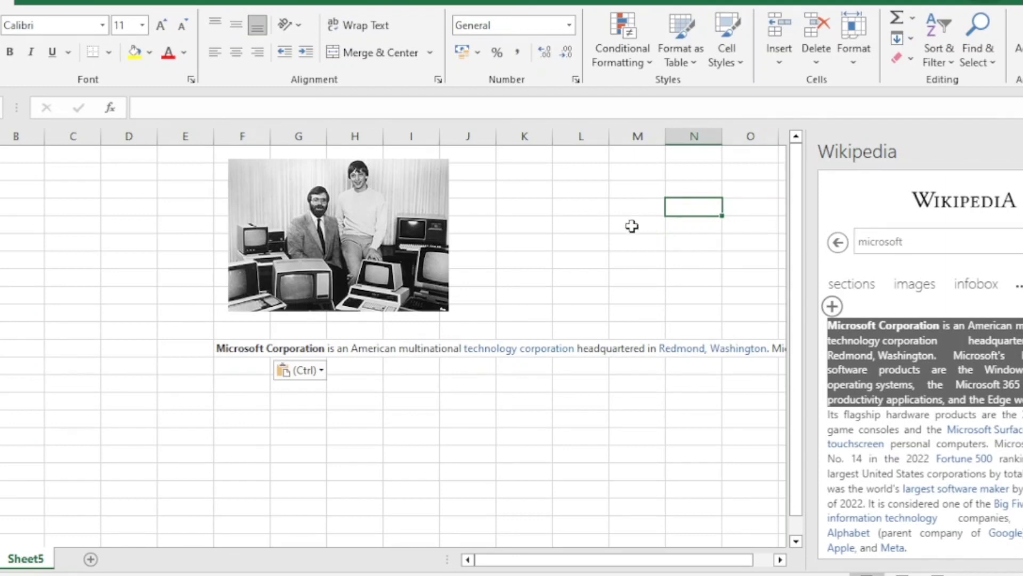
{"action": "mouse_move", "coordinate": [574, 262]}
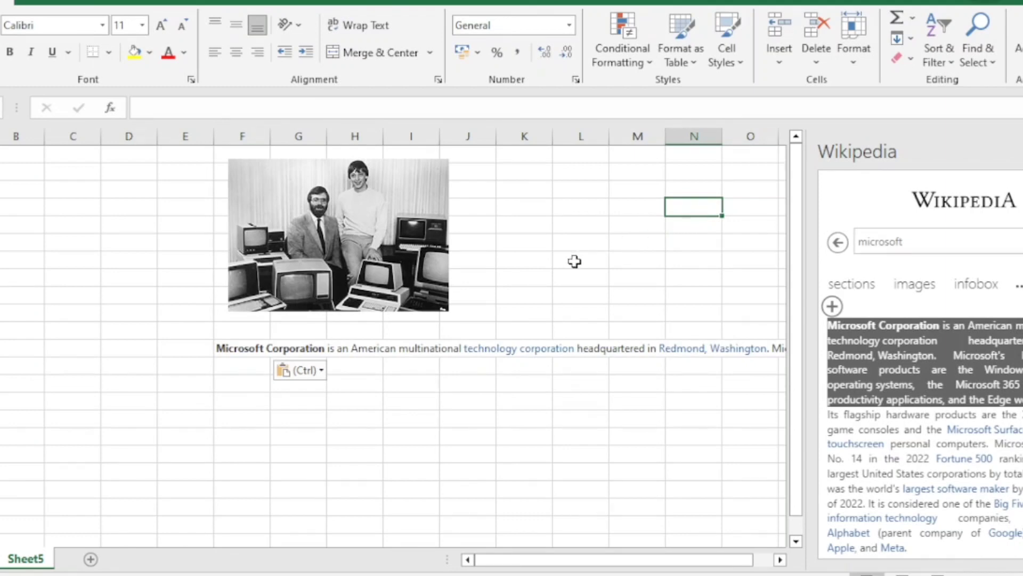
{"action": "mouse_move", "coordinate": [562, 265]}
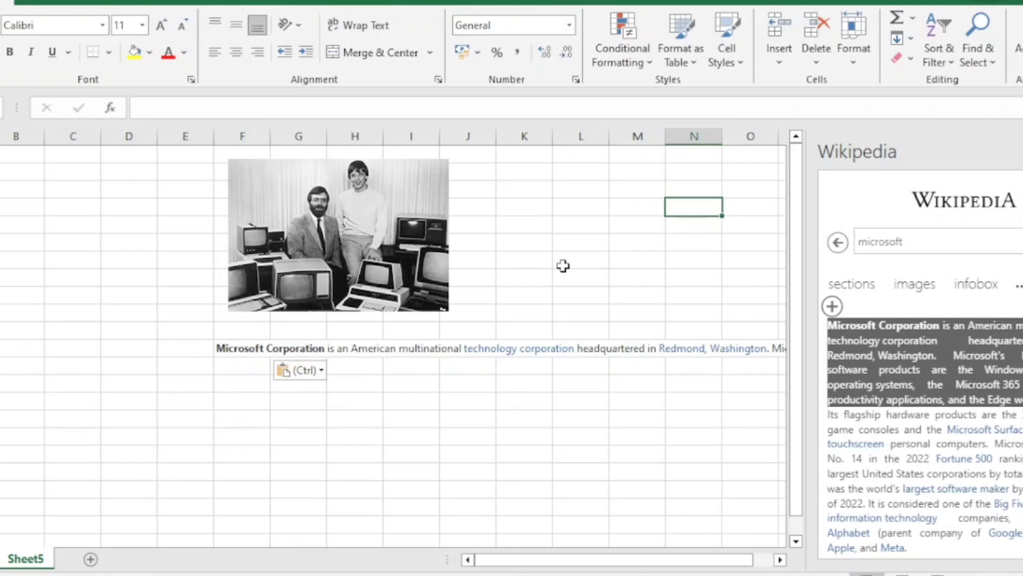
{"action": "mouse_move", "coordinate": [553, 268]}
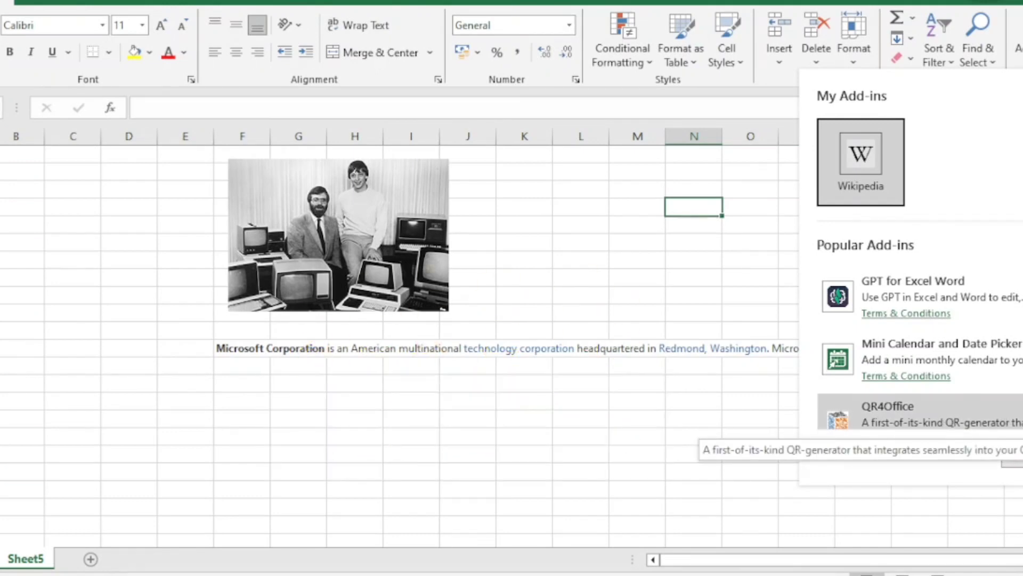
Add the QR4Office add-in from Popular Add-ins so it replaces the Wikipedia pane
{"action": "left_click", "coordinate": [888, 406]}
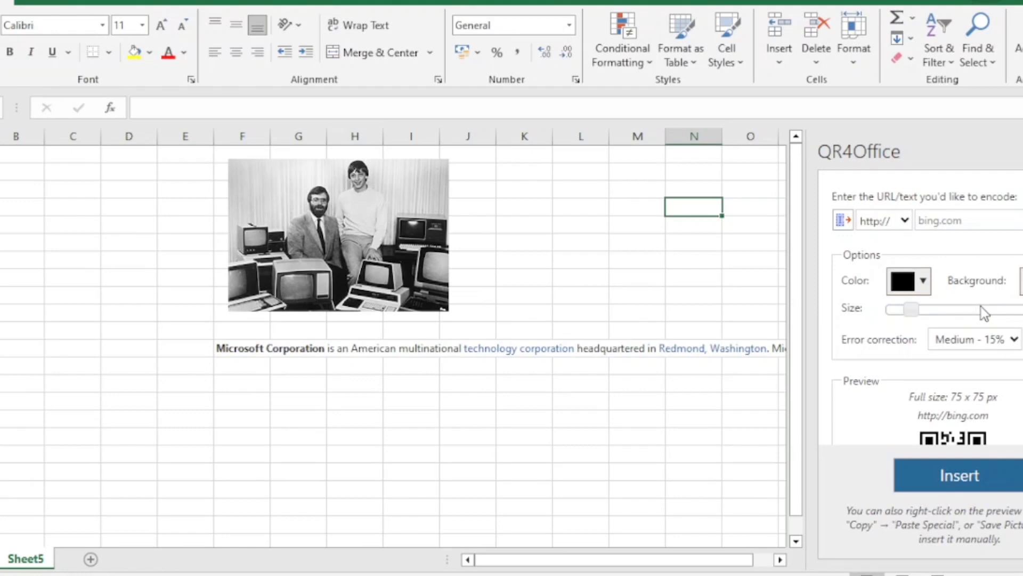
{"action": "mouse_move", "coordinate": [1005, 416]}
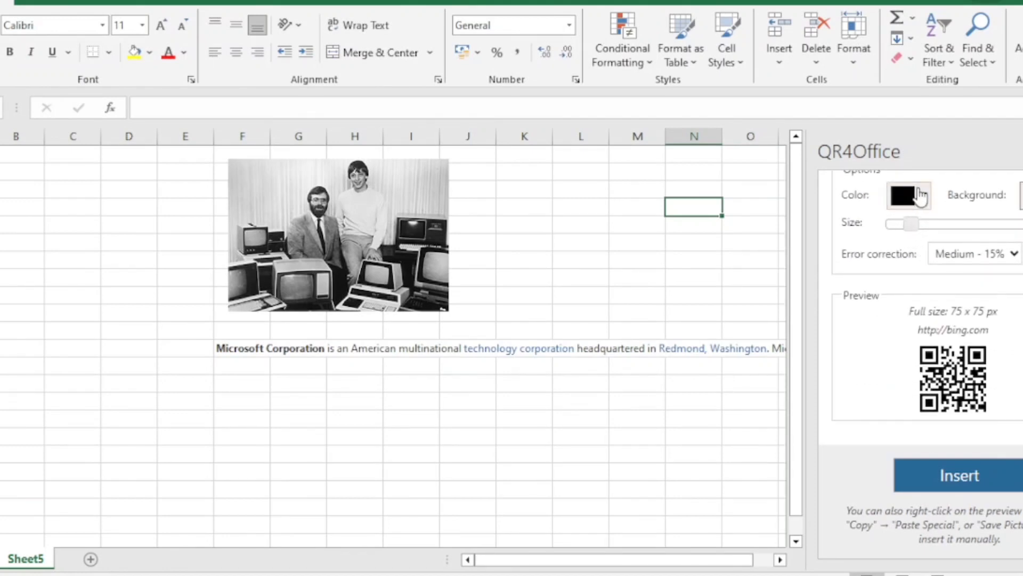
{"action": "left_click", "coordinate": [908, 194]}
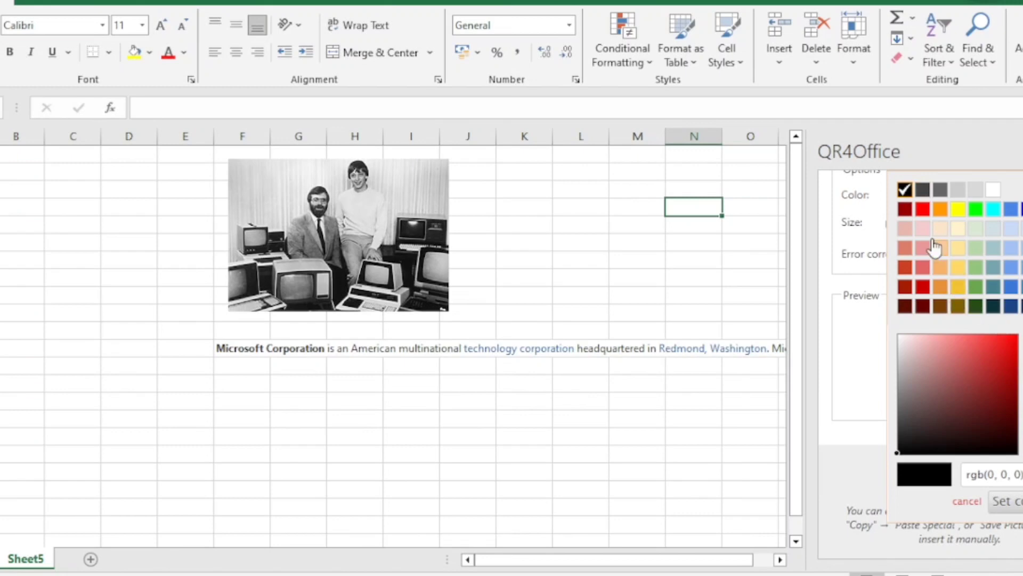
{"action": "mouse_move", "coordinate": [916, 206]}
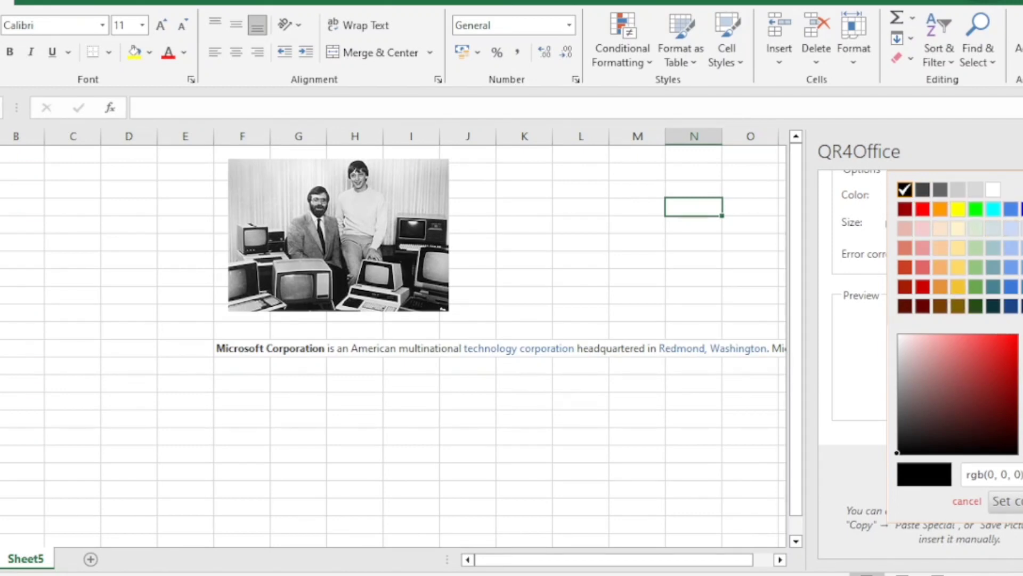
{"action": "left_click", "coordinate": [977, 209]}
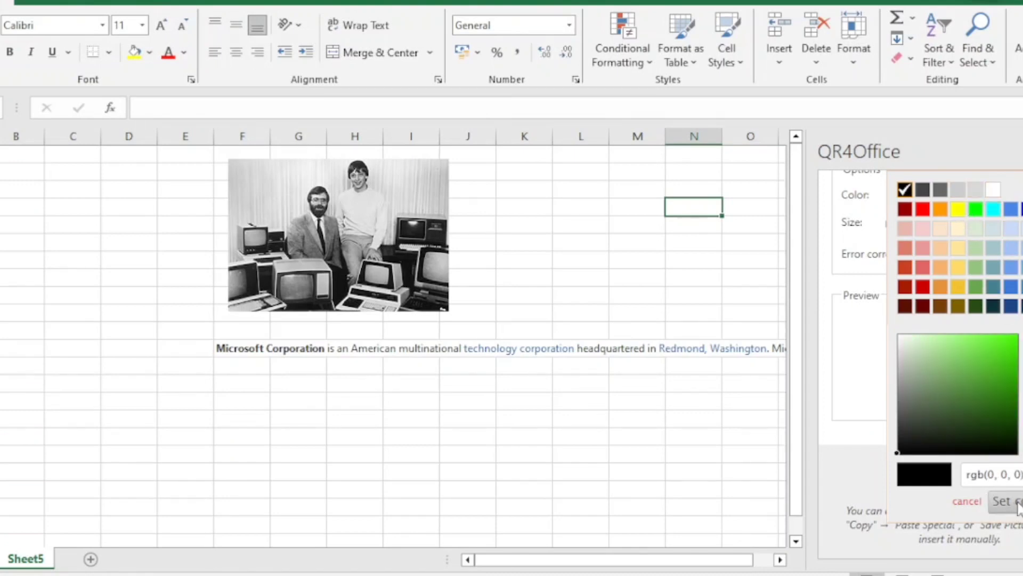
{"action": "left_click", "coordinate": [1005, 501]}
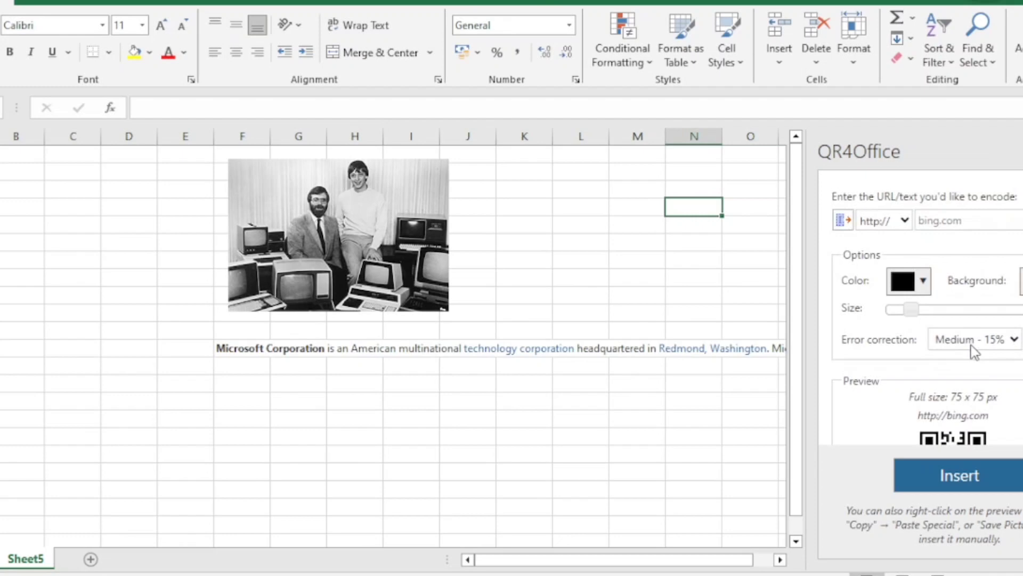
{"action": "left_click", "coordinate": [965, 219]}
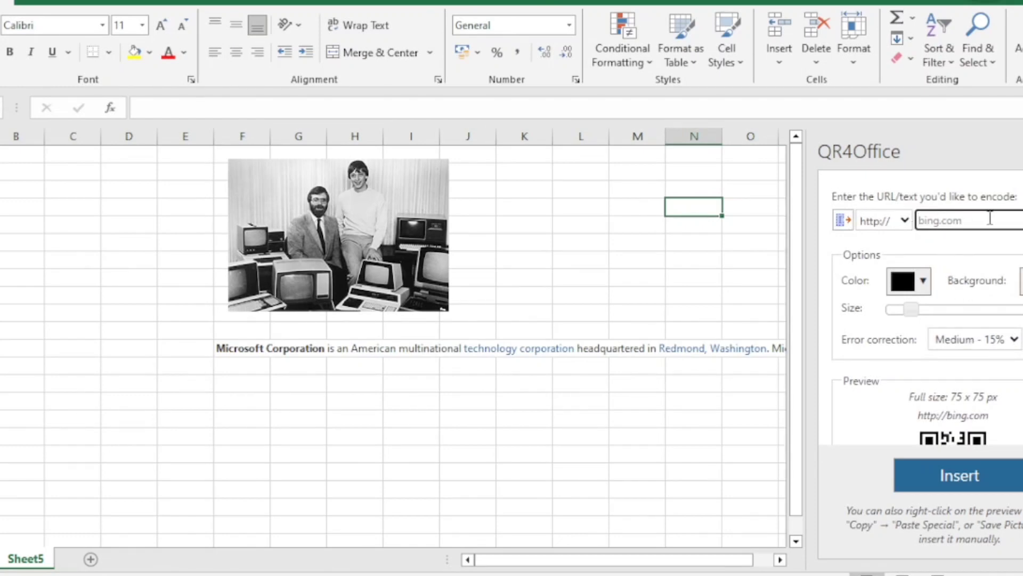
{"action": "type", "text": "ww"}
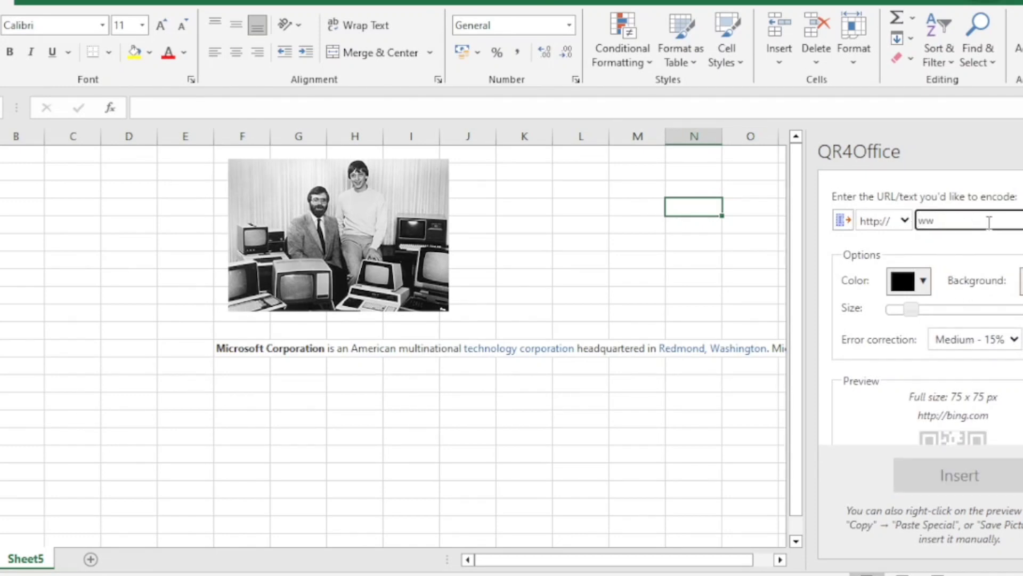
{"action": "type", "text": "www.yout"}
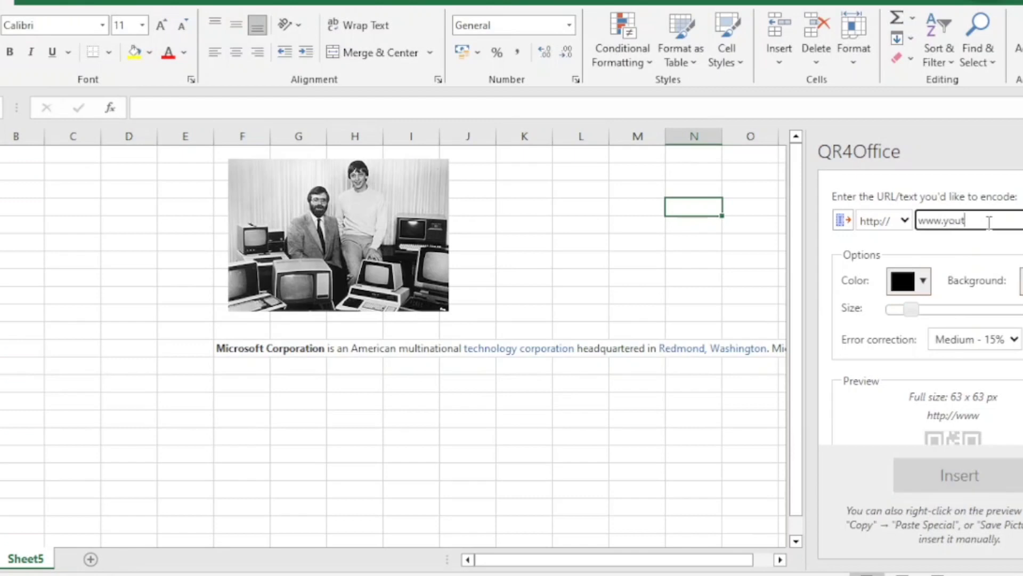
{"action": "type", "text": "ube"}
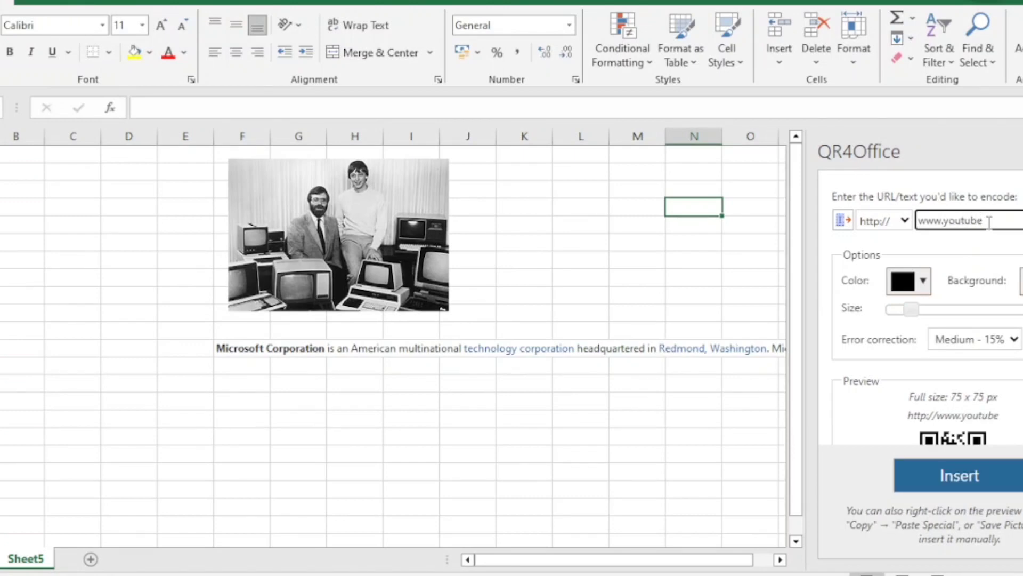
{"action": "type", "text": ".co"}
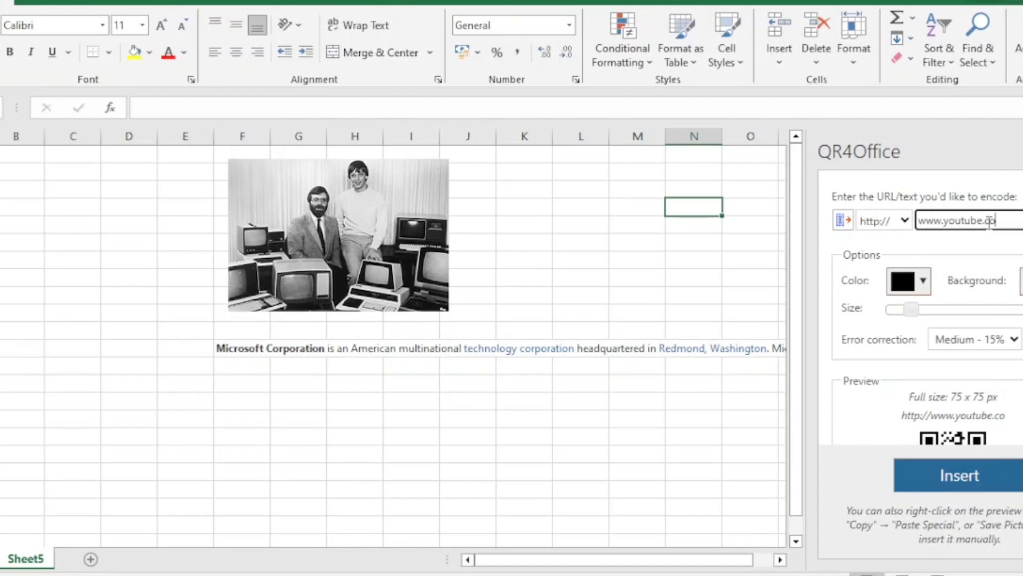
{"action": "key", "text": "Backspace"}
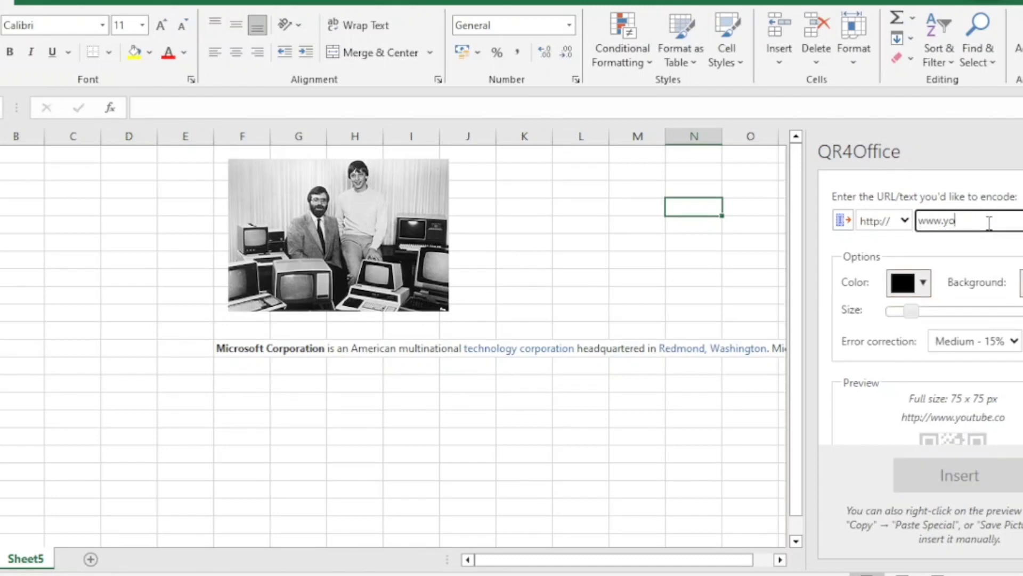
{"action": "type", "text": "utu"}
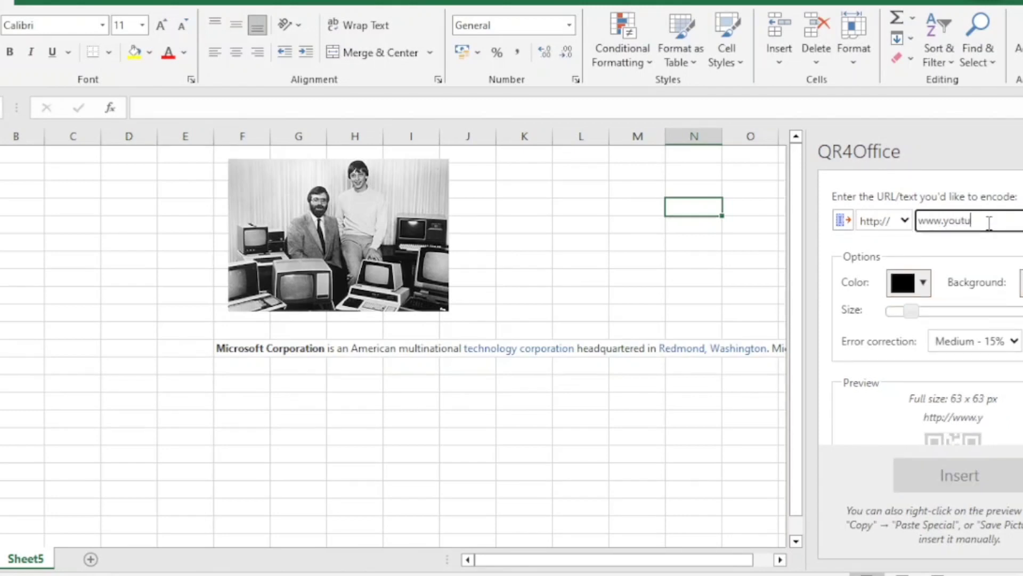
{"action": "type", "text": "be.com"}
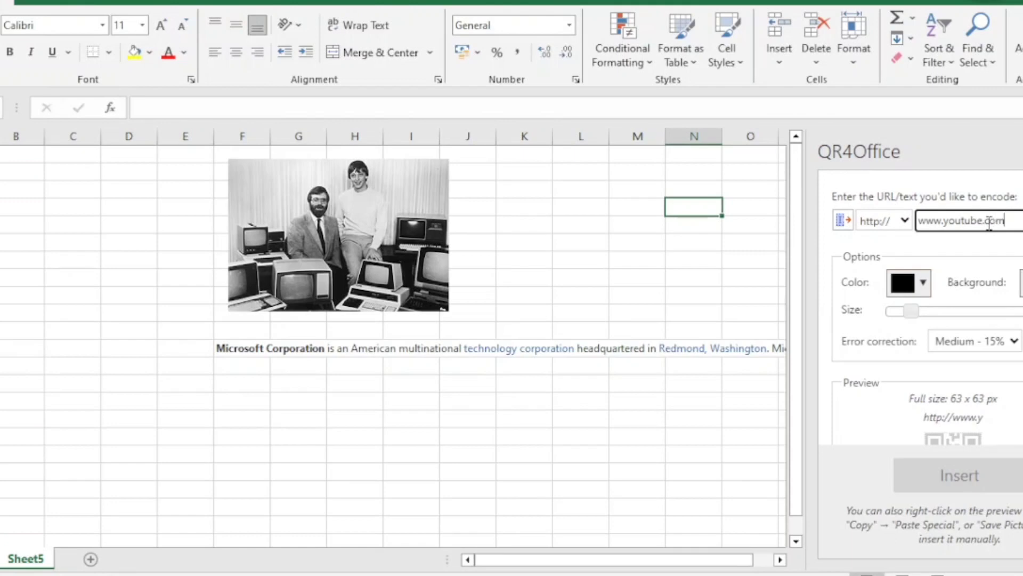
{"action": "type", "text": "/"}
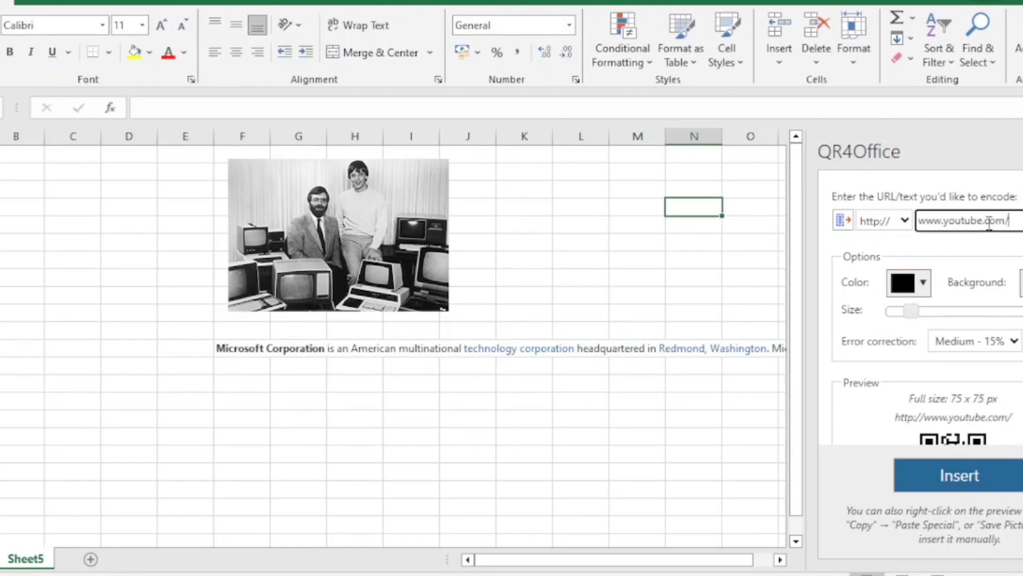
{"action": "type", "text": "gol"}
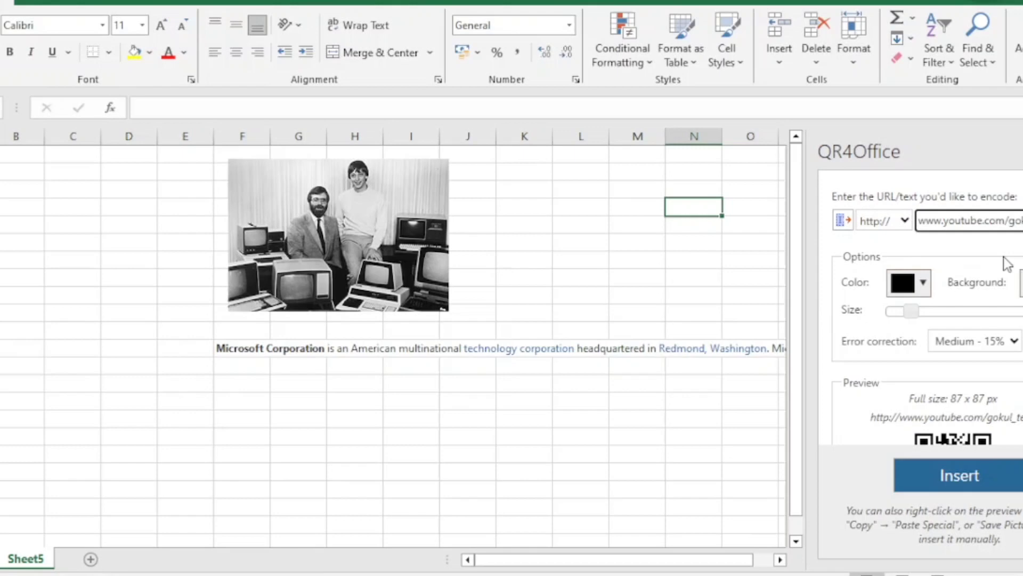
Insert the YouTube QR code image onto the sheet below the Microsoft paragraph
{"action": "scroll", "scroll_direction": "down", "scroll_amount": 3}
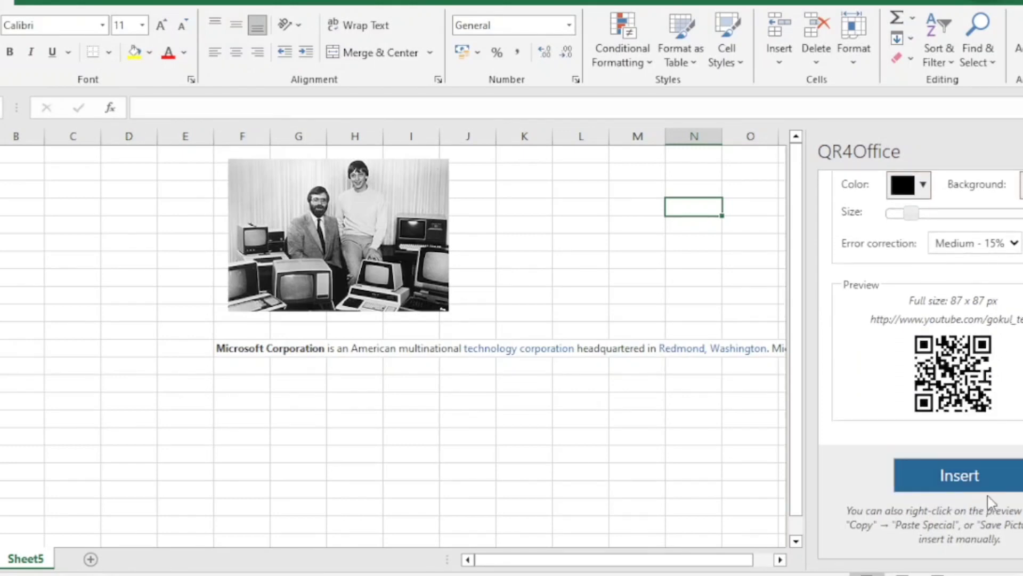
{"action": "mouse_move", "coordinate": [993, 569]}
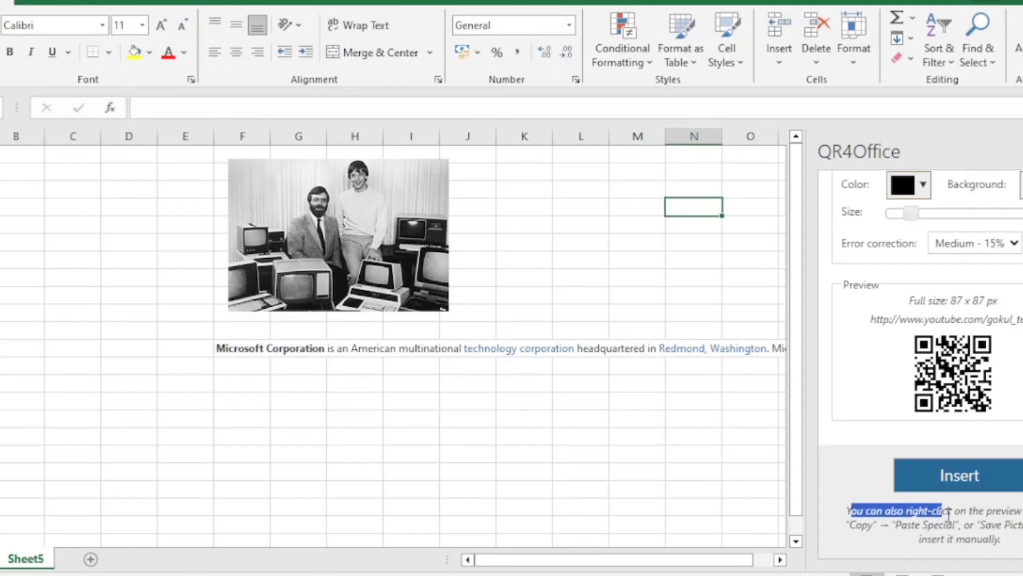
{"action": "mouse_move", "coordinate": [906, 528]}
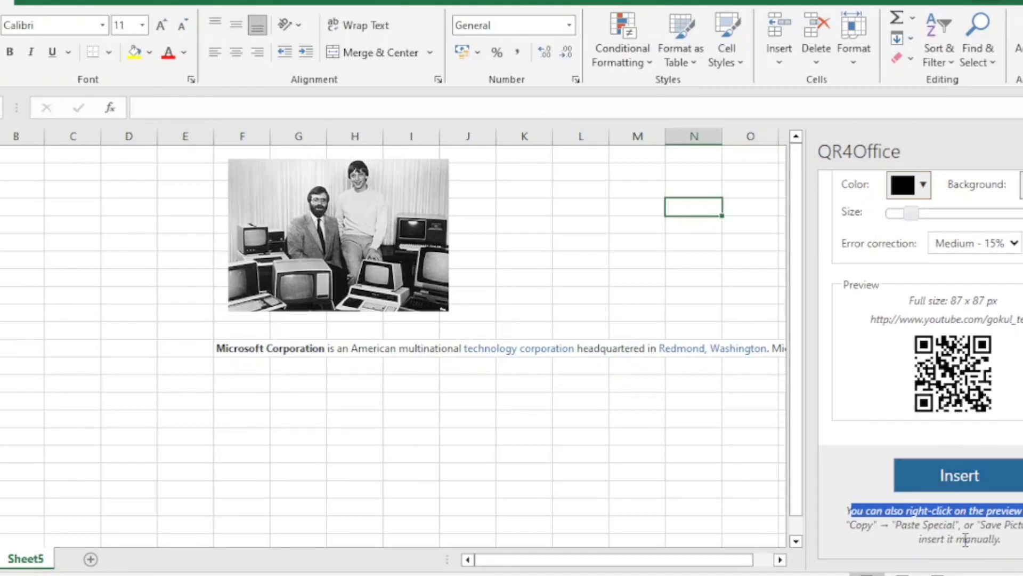
{"action": "right_click", "coordinate": [959, 362]}
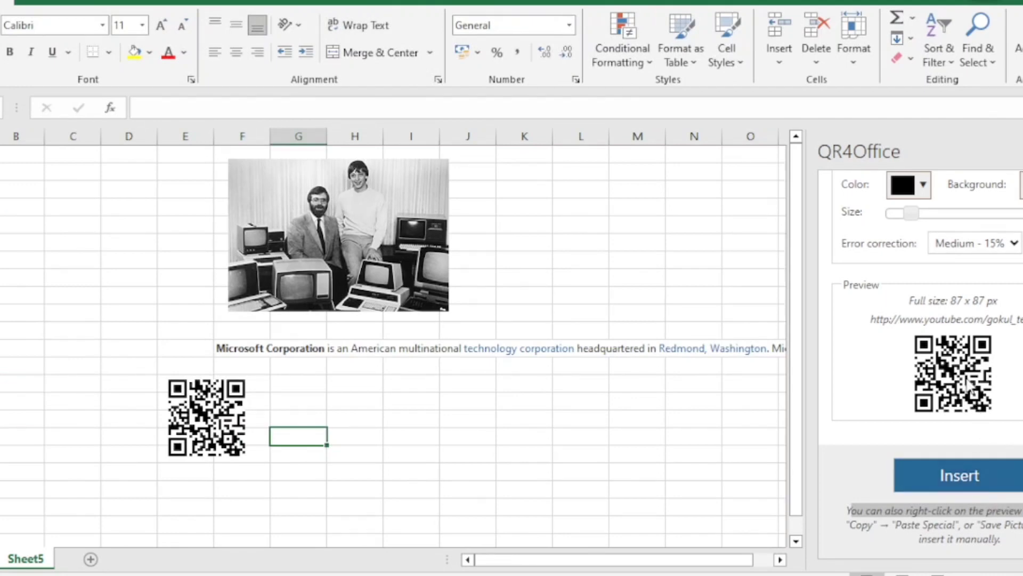
{"action": "mouse_move", "coordinate": [909, 401]}
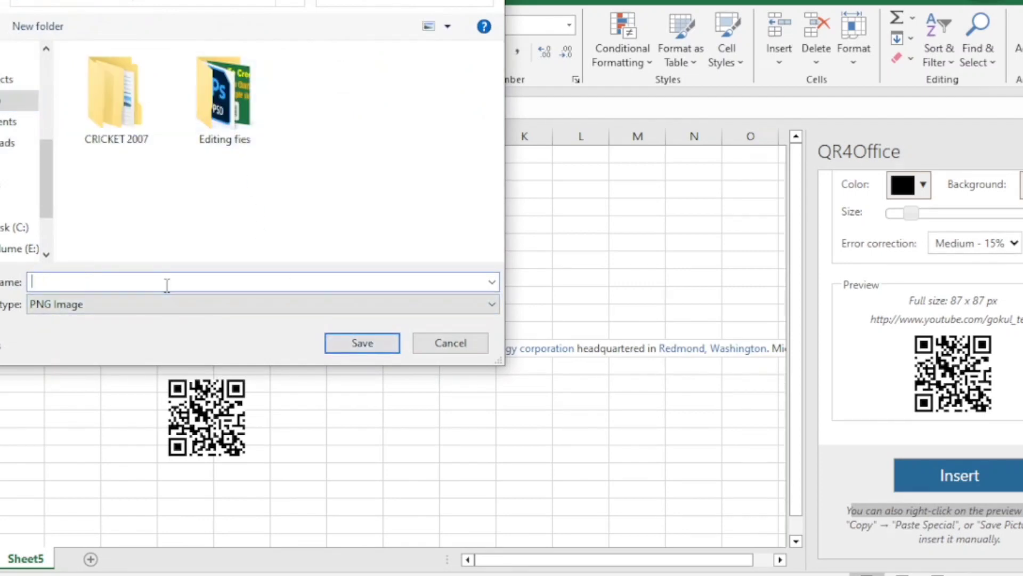
Save the QR code as a PNG image file named QR
{"action": "type", "text": "QR"}
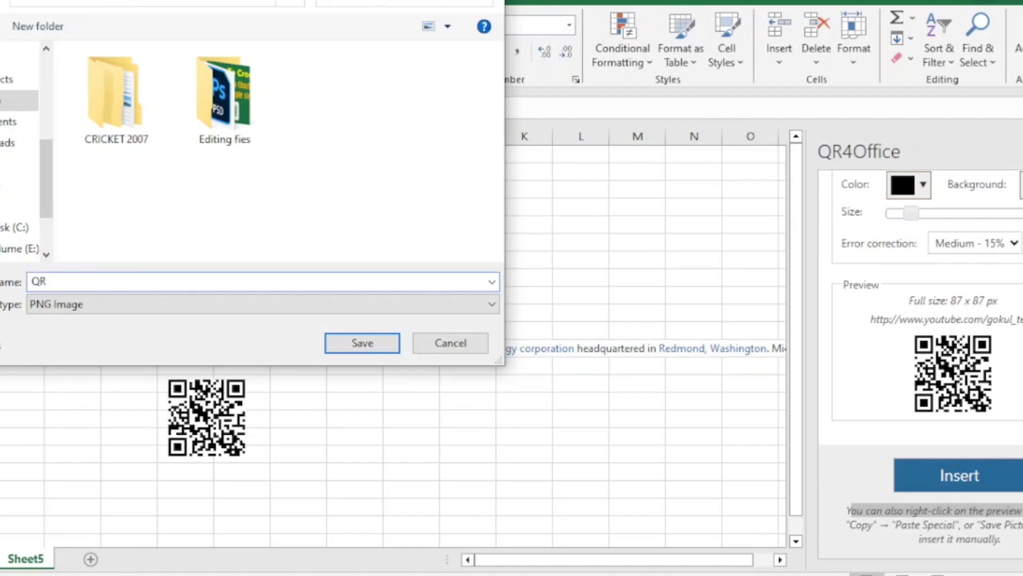
{"action": "left_click", "coordinate": [361, 342]}
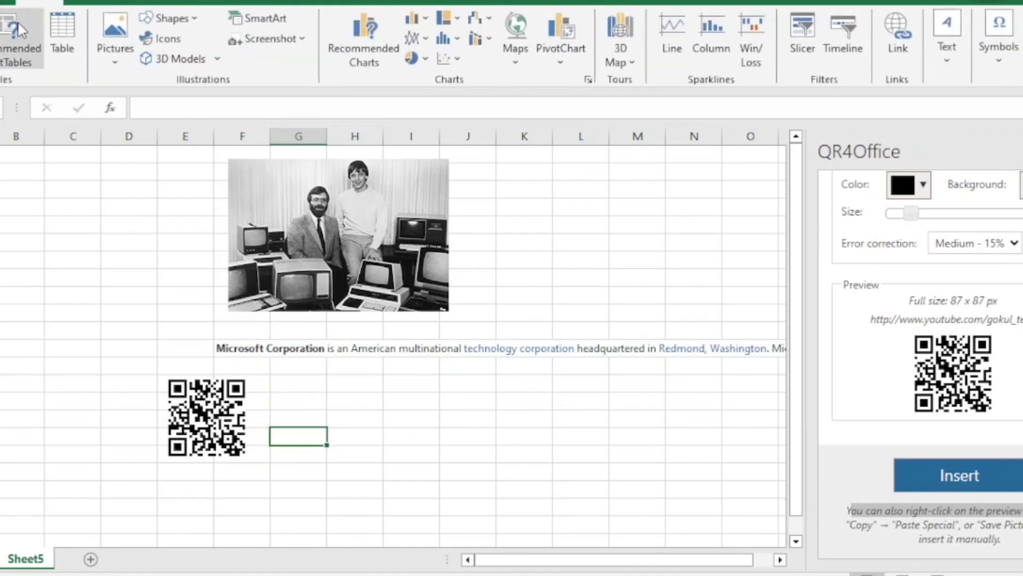
Insert the saved QR.png from this device as a second QR code beside the first
{"action": "left_click", "coordinate": [115, 33]}
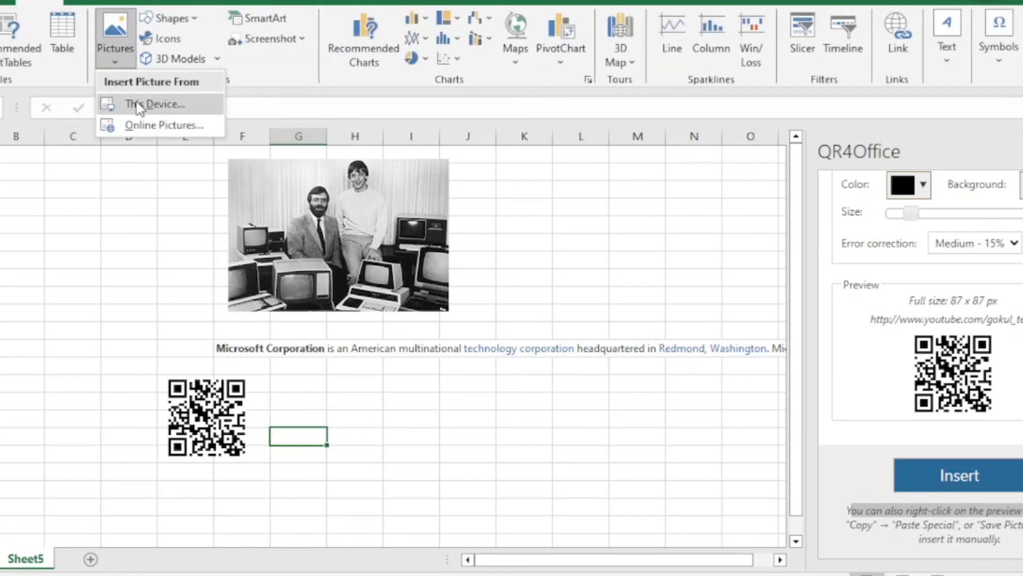
{"action": "left_click", "coordinate": [156, 103]}
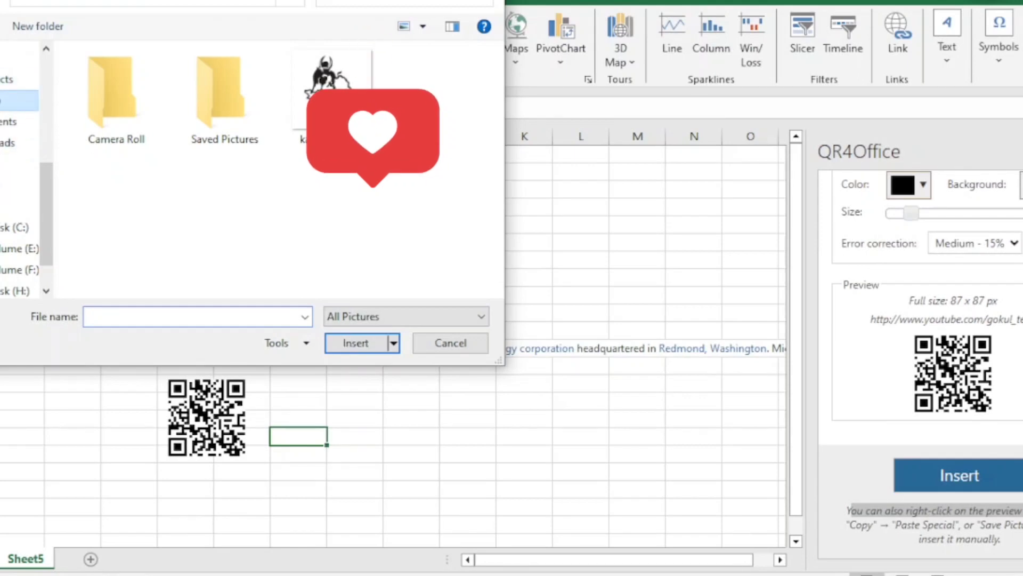
{"action": "left_click", "coordinate": [333, 92]}
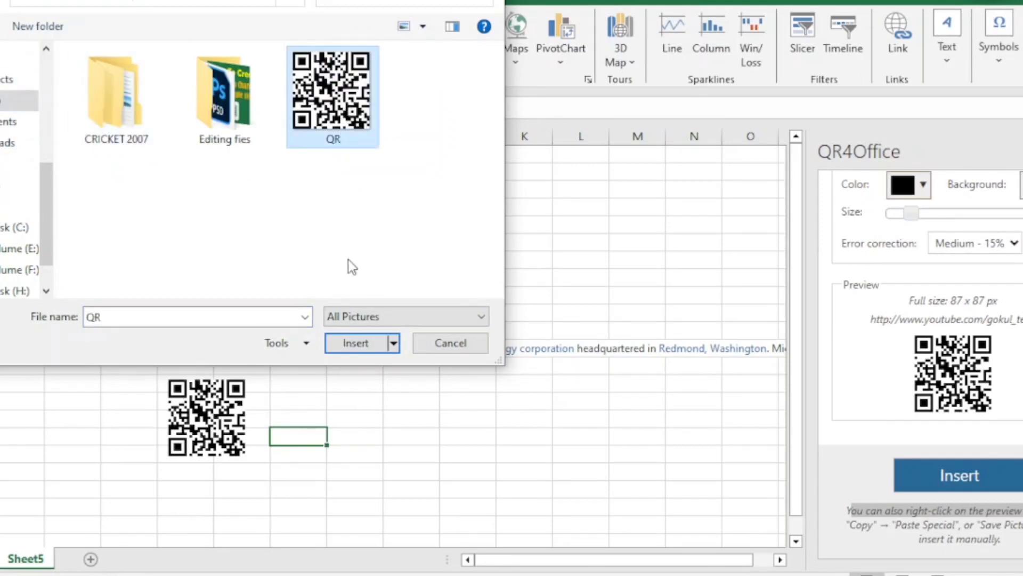
{"action": "left_click", "coordinate": [355, 342]}
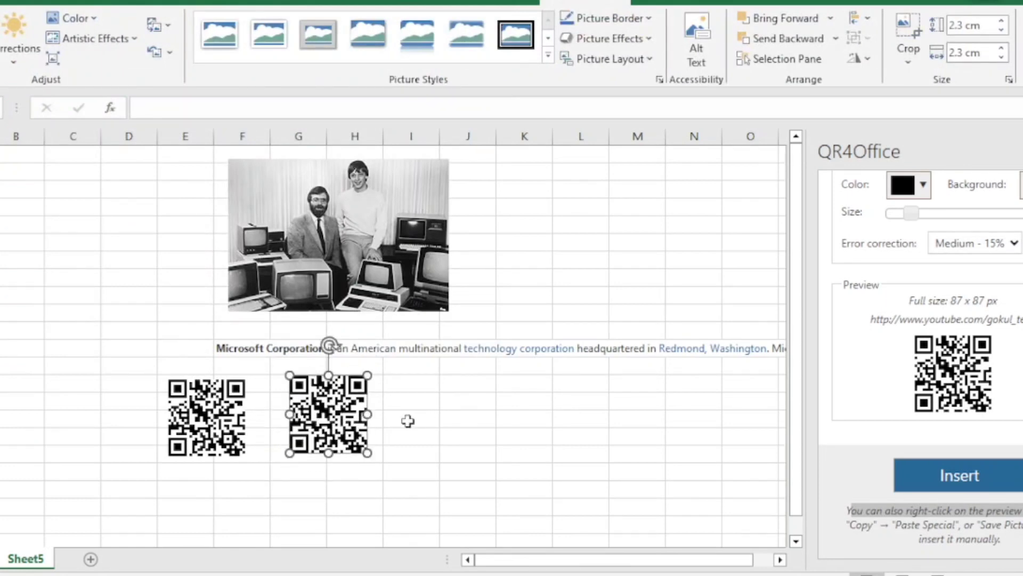
{"action": "scroll", "scroll_direction": "up", "scroll_amount": 3}
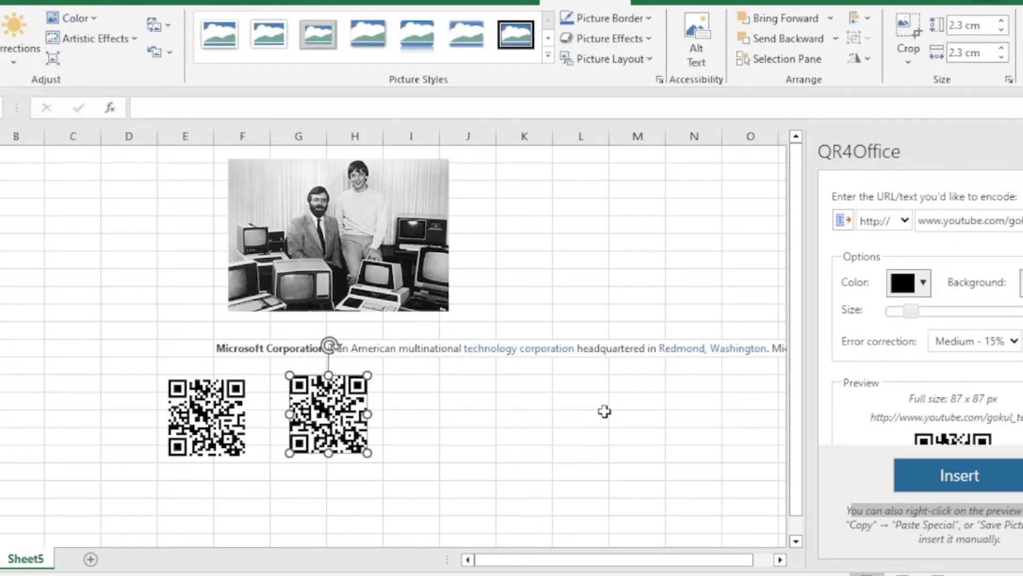
{"action": "left_click", "coordinate": [580, 400]}
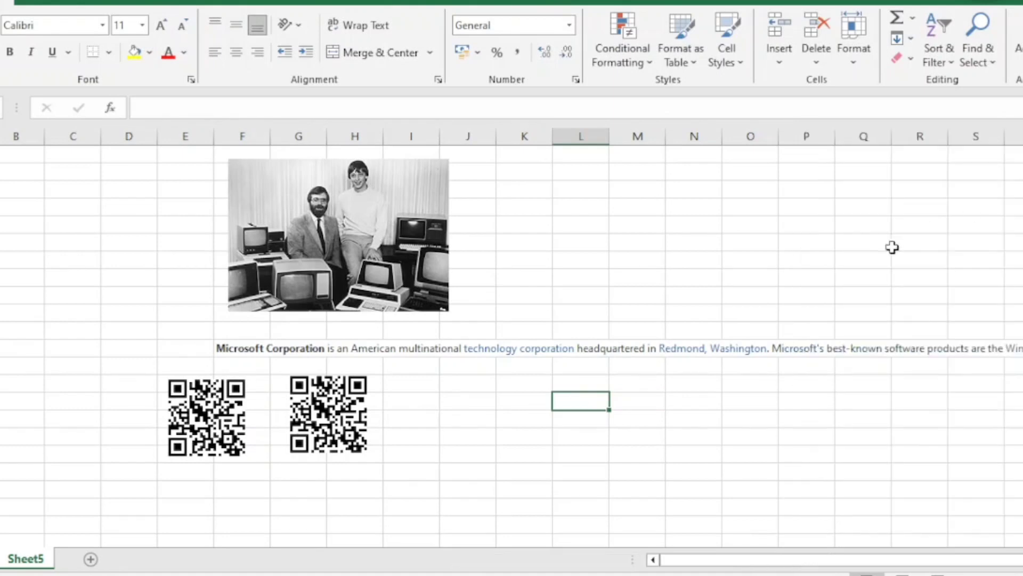
{"action": "mouse_move", "coordinate": [457, 172]}
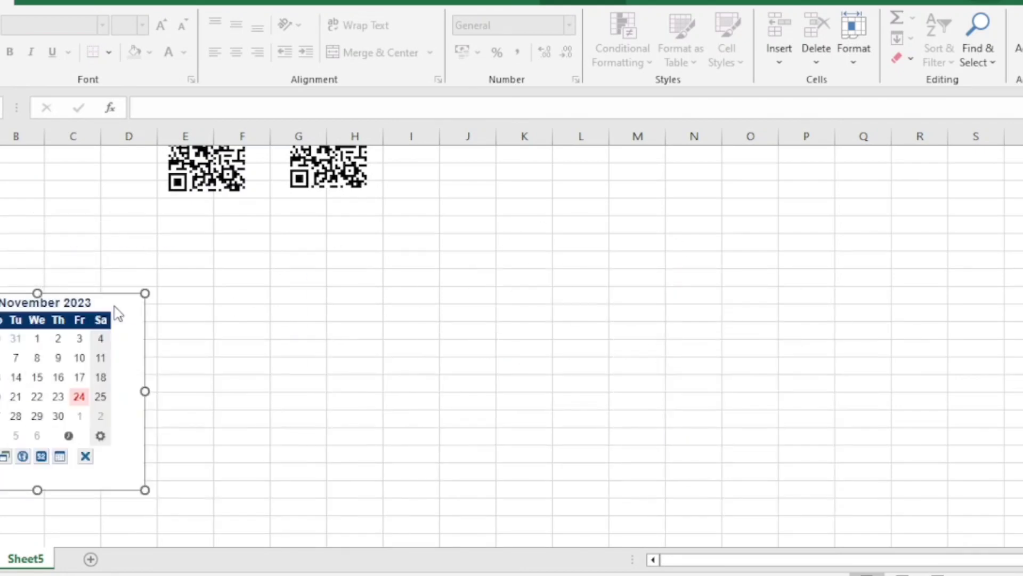
{"action": "mouse_move", "coordinate": [214, 339]}
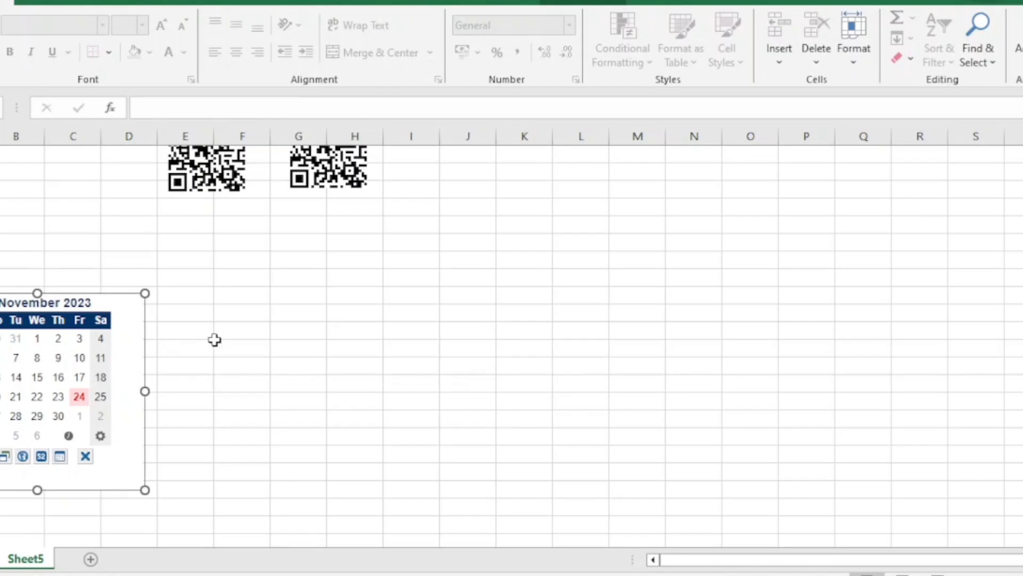
Fill two neighbouring cells with 01-11-2023 and 03-11-2023 picked from the calendar add-in
{"action": "left_click", "coordinate": [242, 294]}
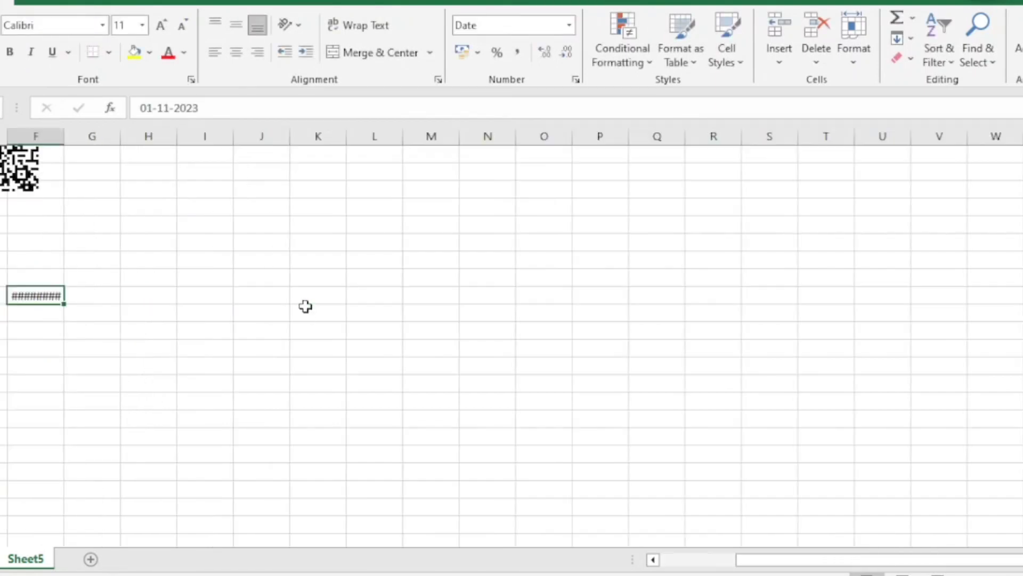
{"action": "scroll", "scroll_direction": "right", "scroll_amount": 3}
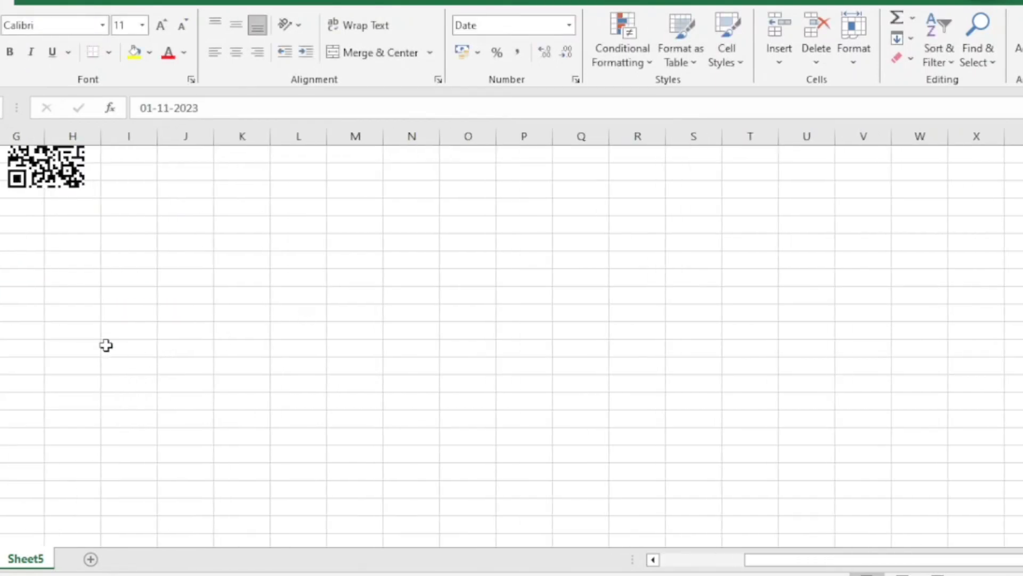
{"action": "left_click", "coordinate": [22, 295]}
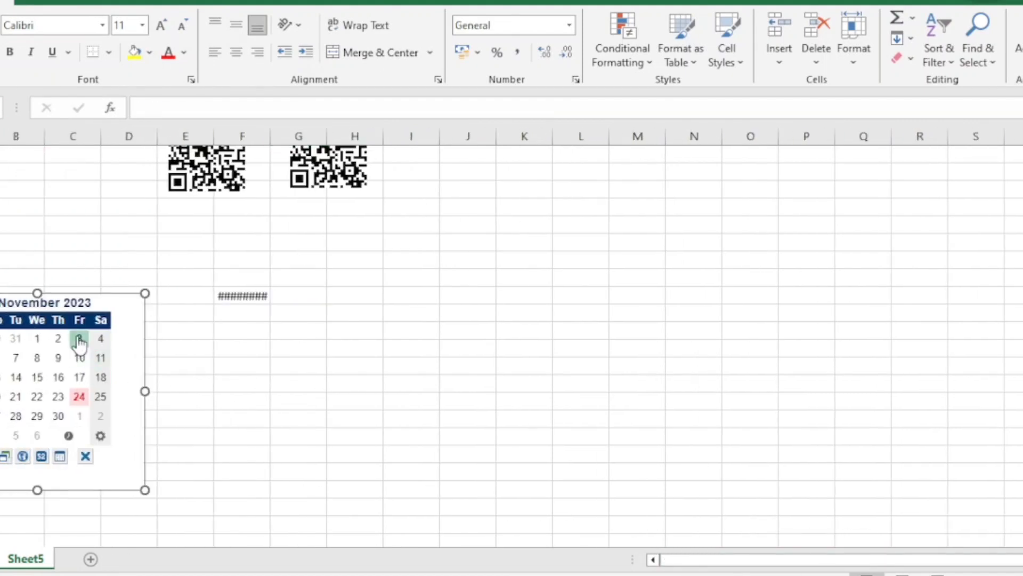
{"action": "left_click", "coordinate": [79, 338]}
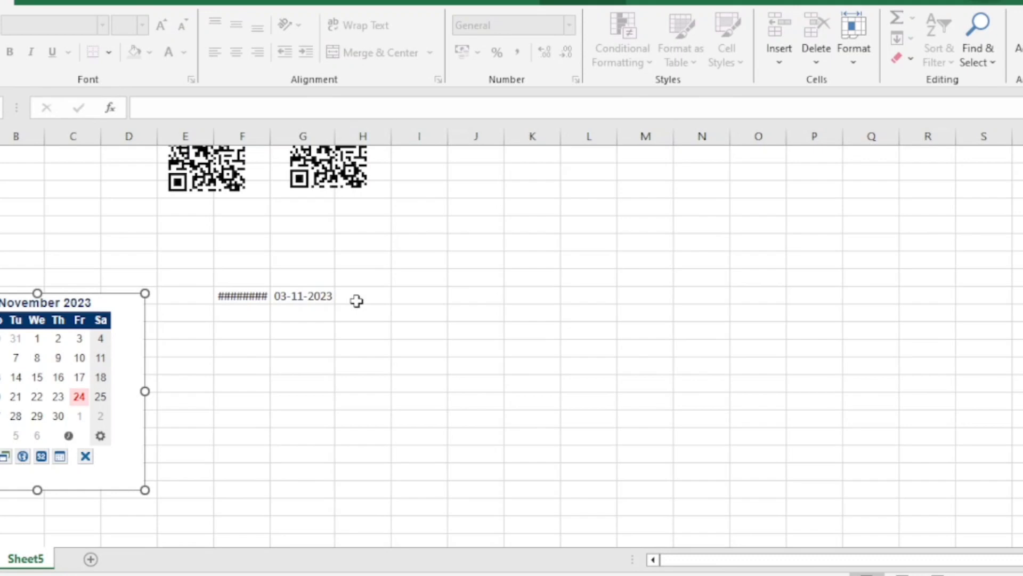
{"action": "left_click", "coordinate": [302, 295]}
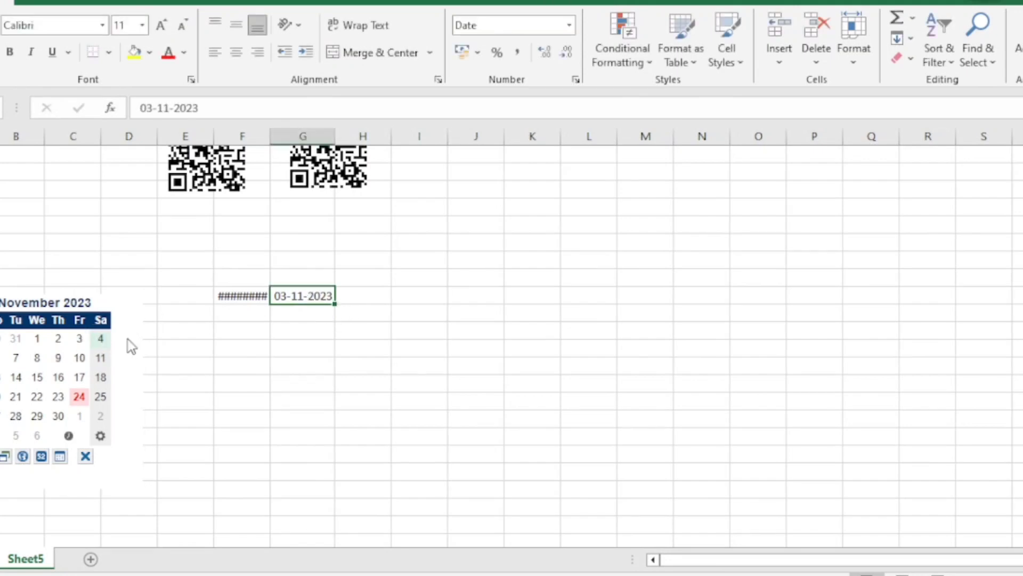
{"action": "mouse_move", "coordinate": [337, 313]}
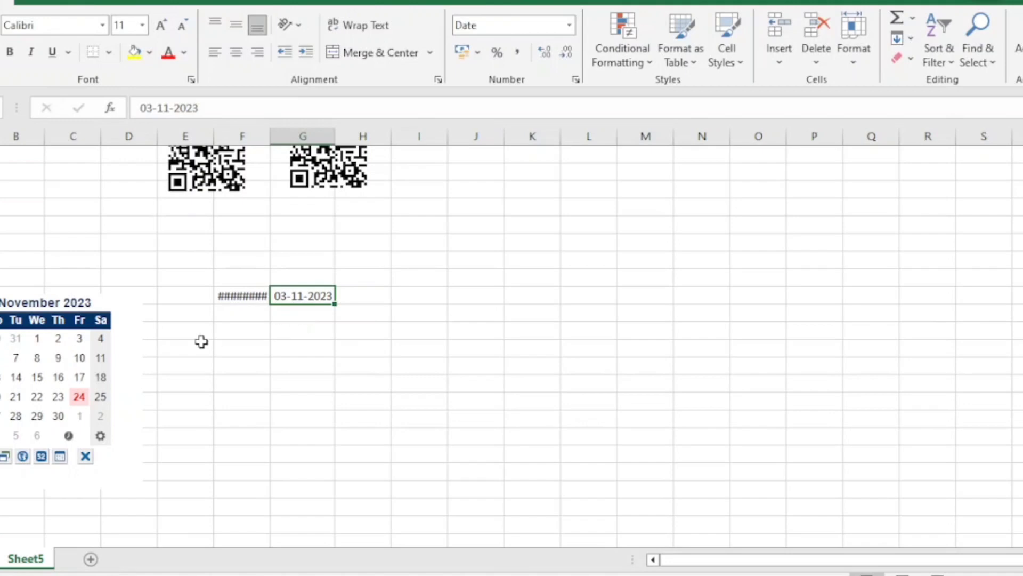
{"action": "mouse_move", "coordinate": [846, 562]}
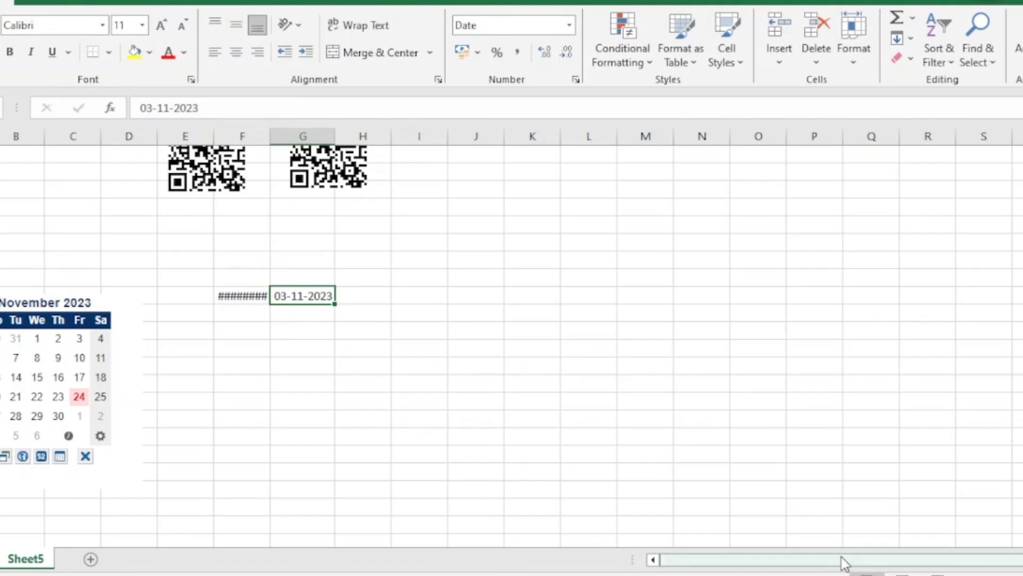
{"action": "mouse_move", "coordinate": [766, 544]}
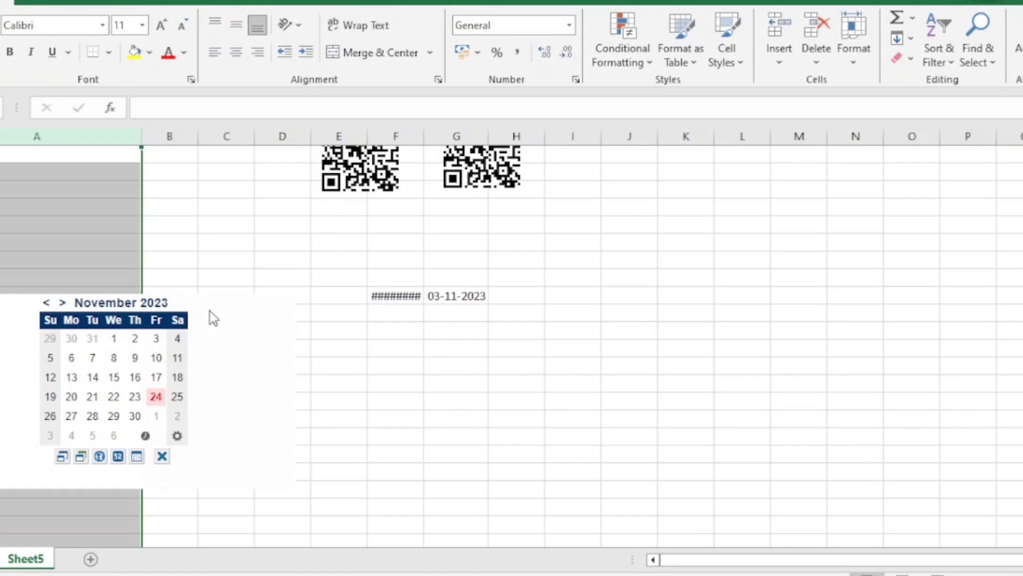
Select columns A:C and bring up the Freeze Panes options under View
{"action": "left_click", "coordinate": [121, 379]}
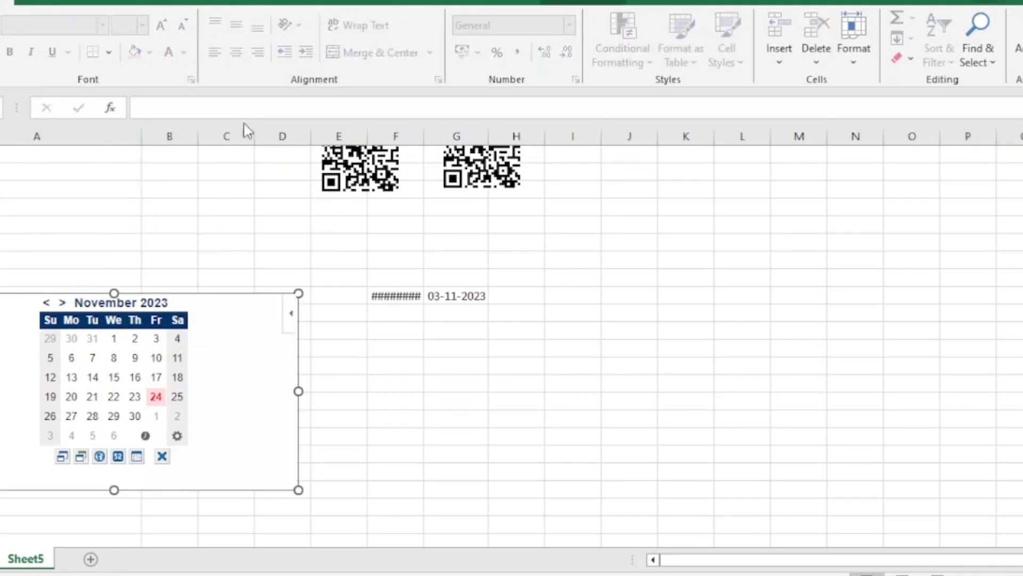
{"action": "left_click", "coordinate": [36, 135]}
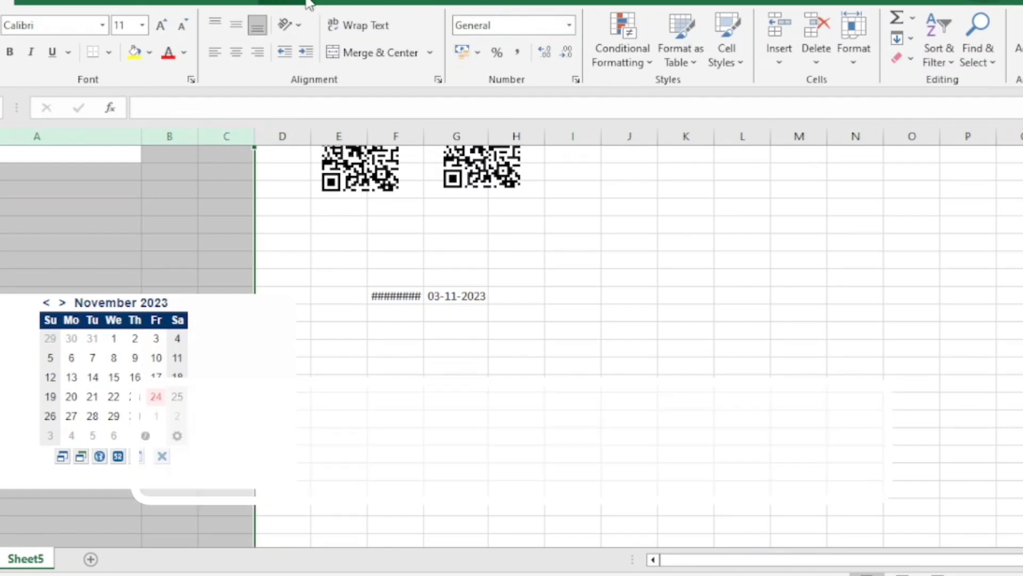
{"action": "left_click", "coordinate": [307, 3]}
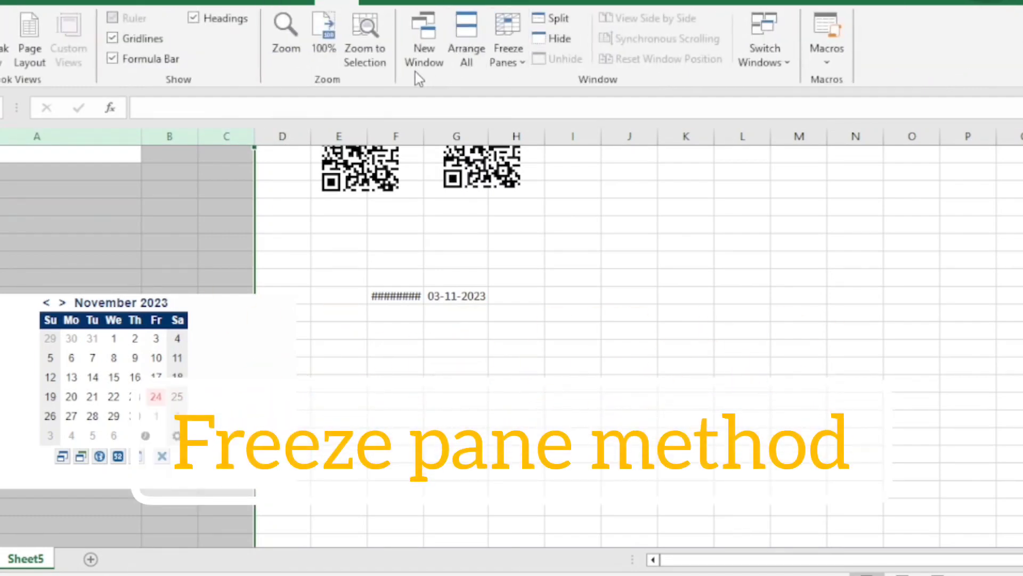
{"action": "left_click", "coordinate": [508, 37]}
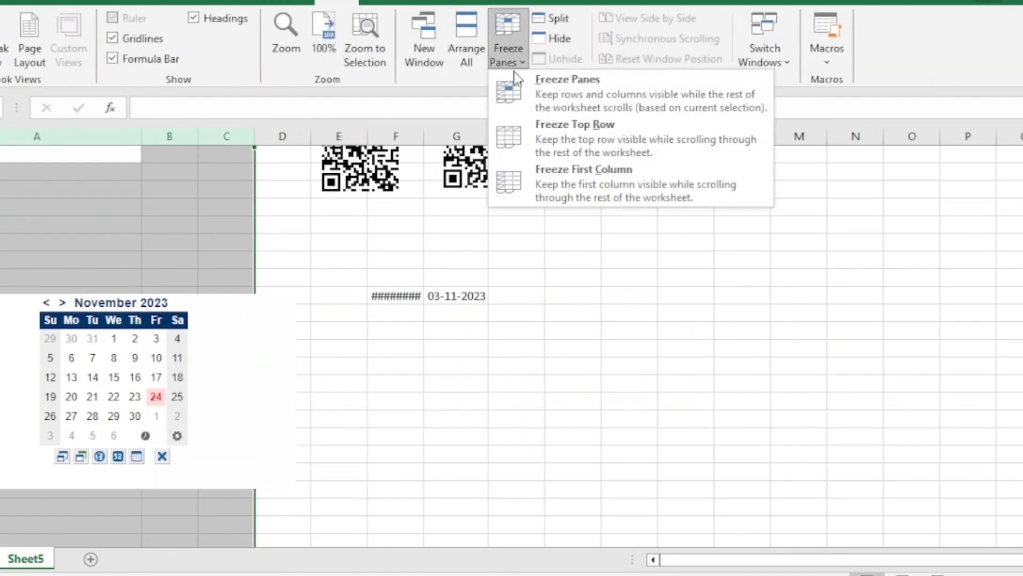
{"action": "mouse_move", "coordinate": [584, 183]}
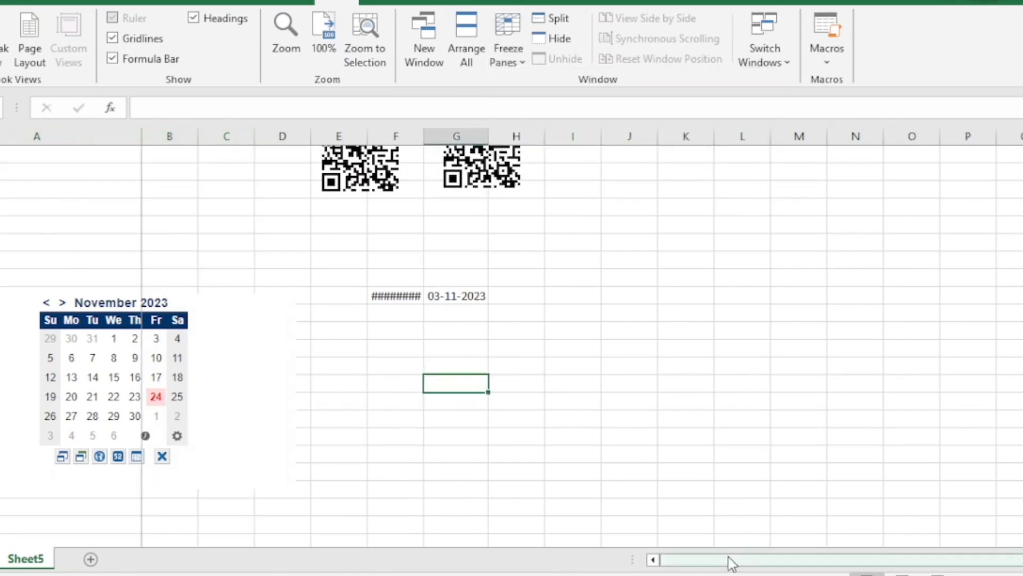
{"action": "mouse_move", "coordinate": [399, 381]}
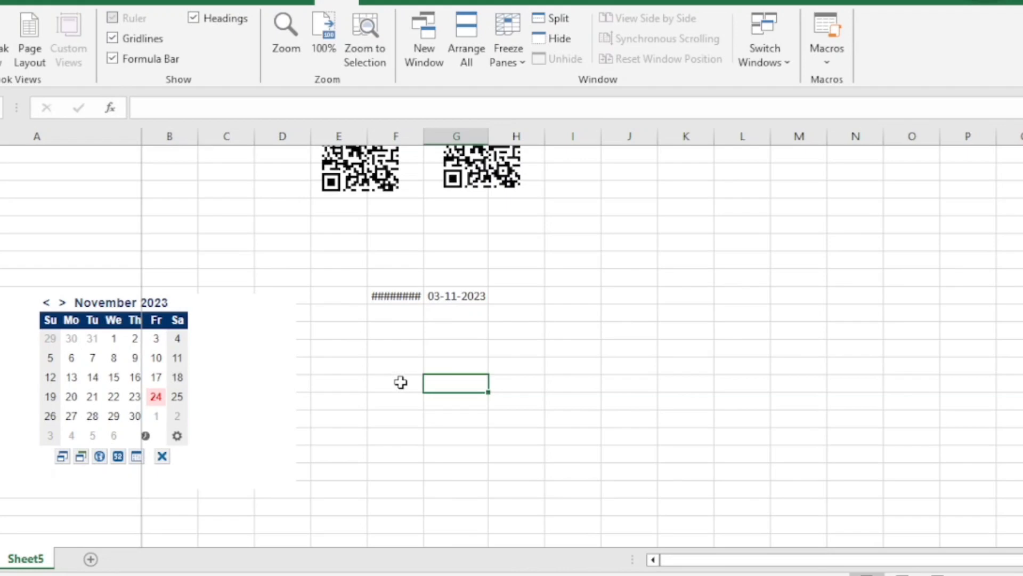
{"action": "mouse_move", "coordinate": [304, 344]}
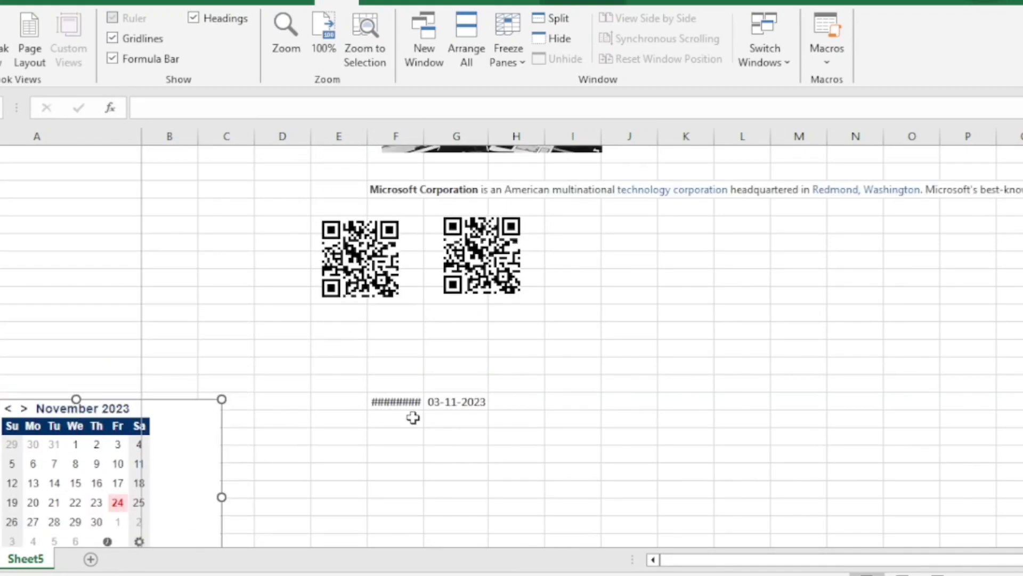
{"action": "scroll", "scroll_direction": "up", "scroll_amount": 3}
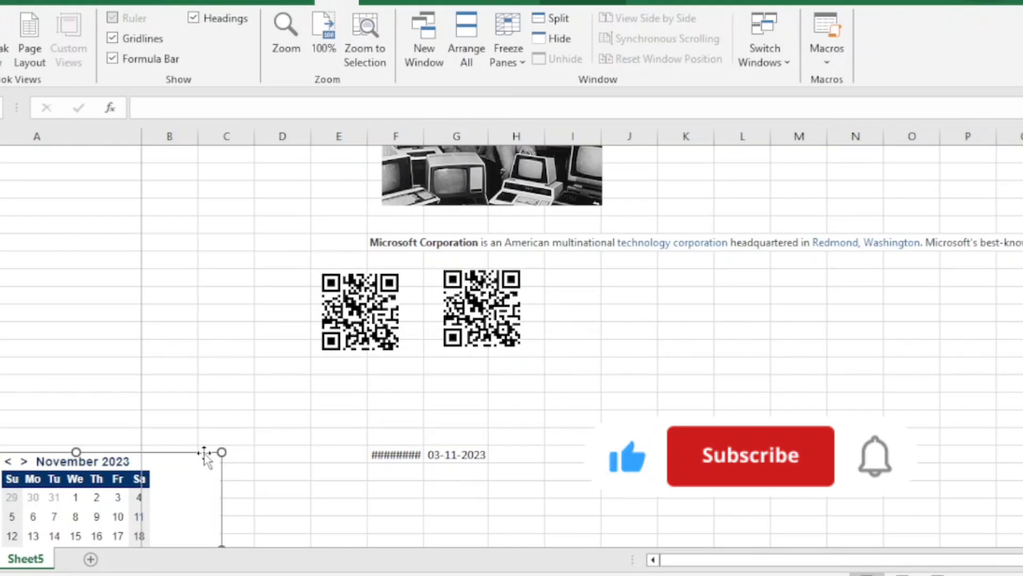
{"action": "left_click", "coordinate": [749, 455]}
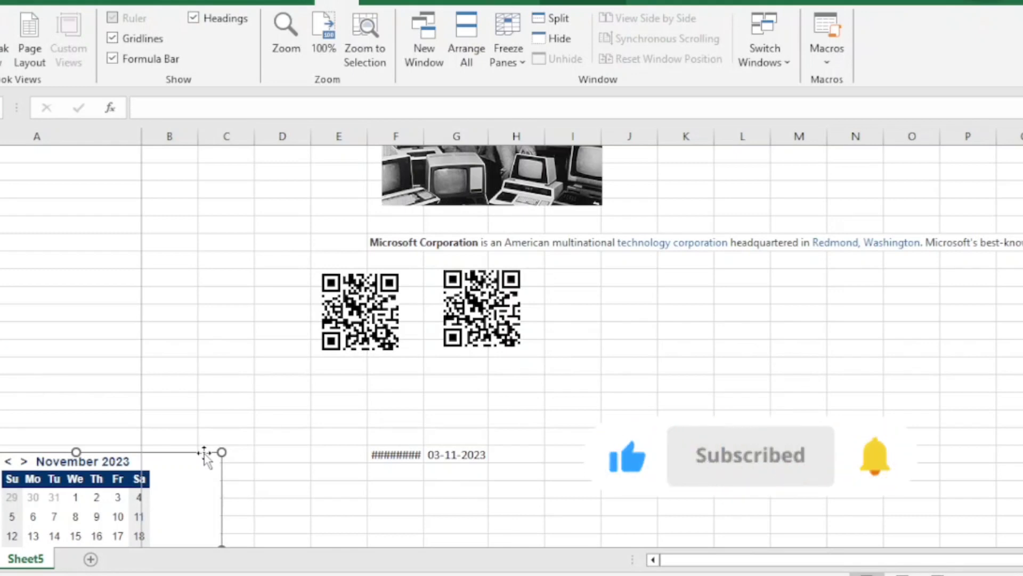